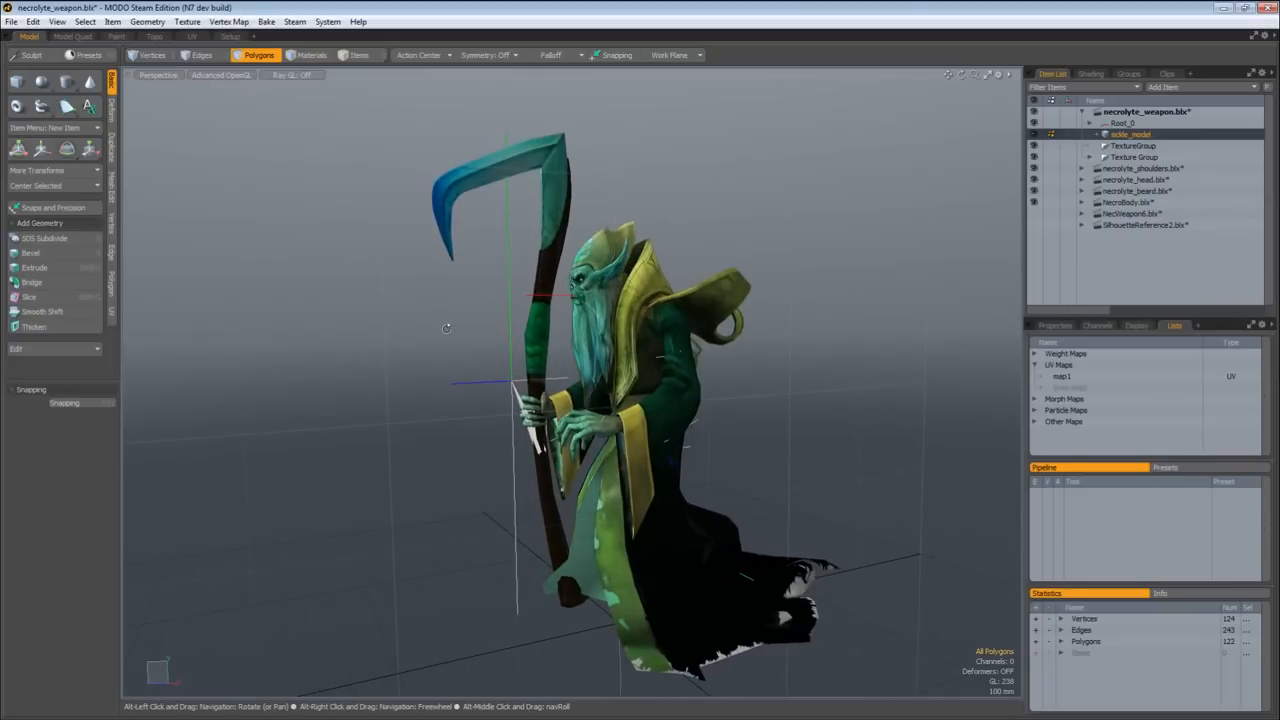
pyautogui.moveTo(396, 332)
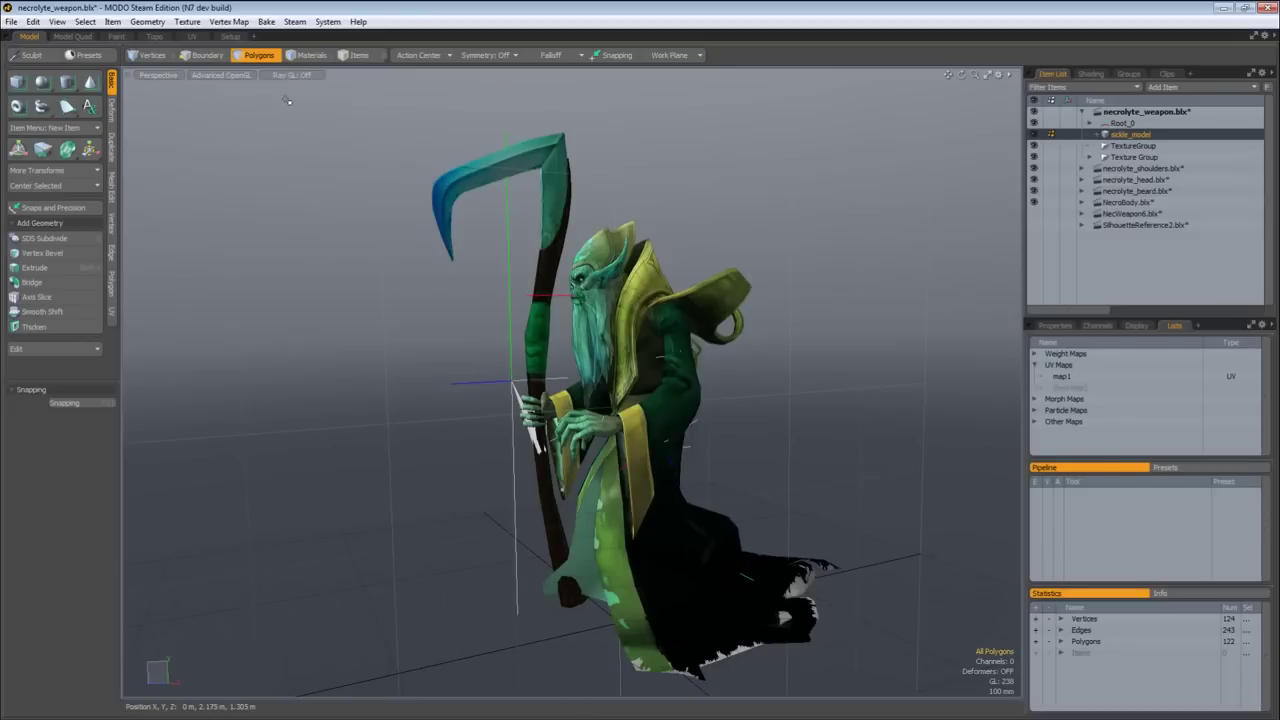
# Step: Start a new scene, rename the mesh item to Sickle, and hide the character so only the scythe shows
pyautogui.click(12, 20)
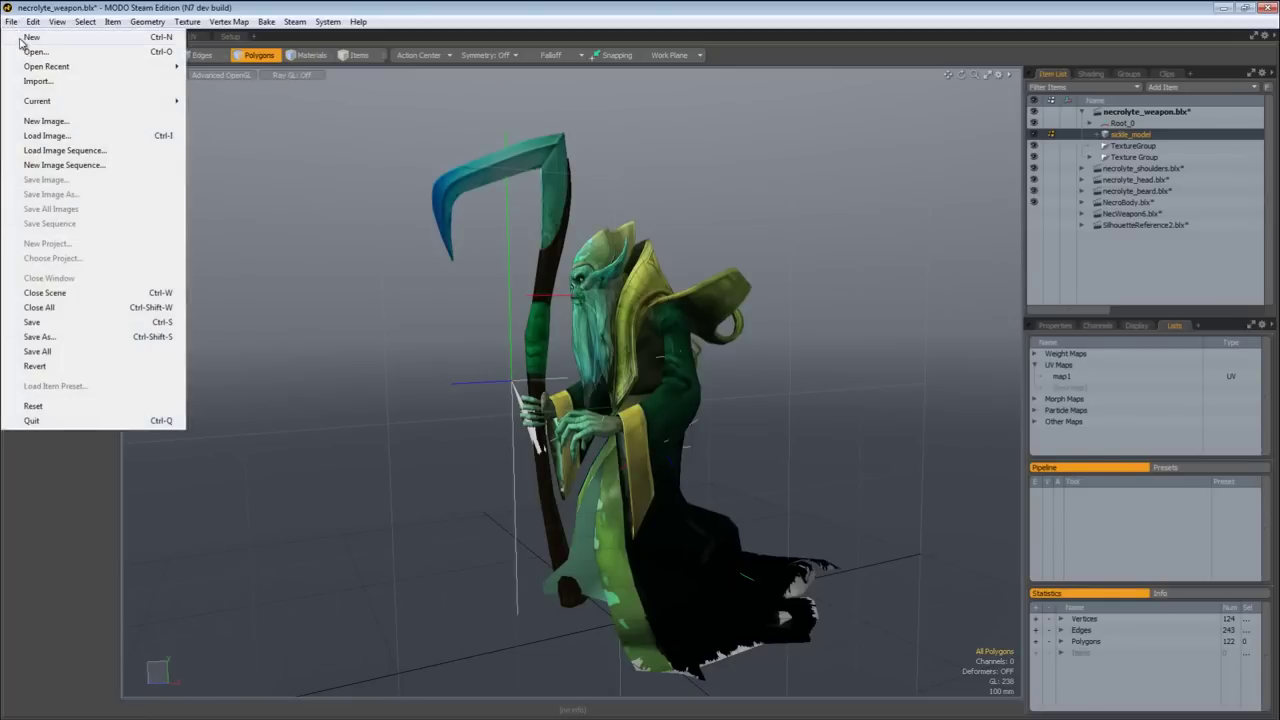
pyautogui.click(32, 36)
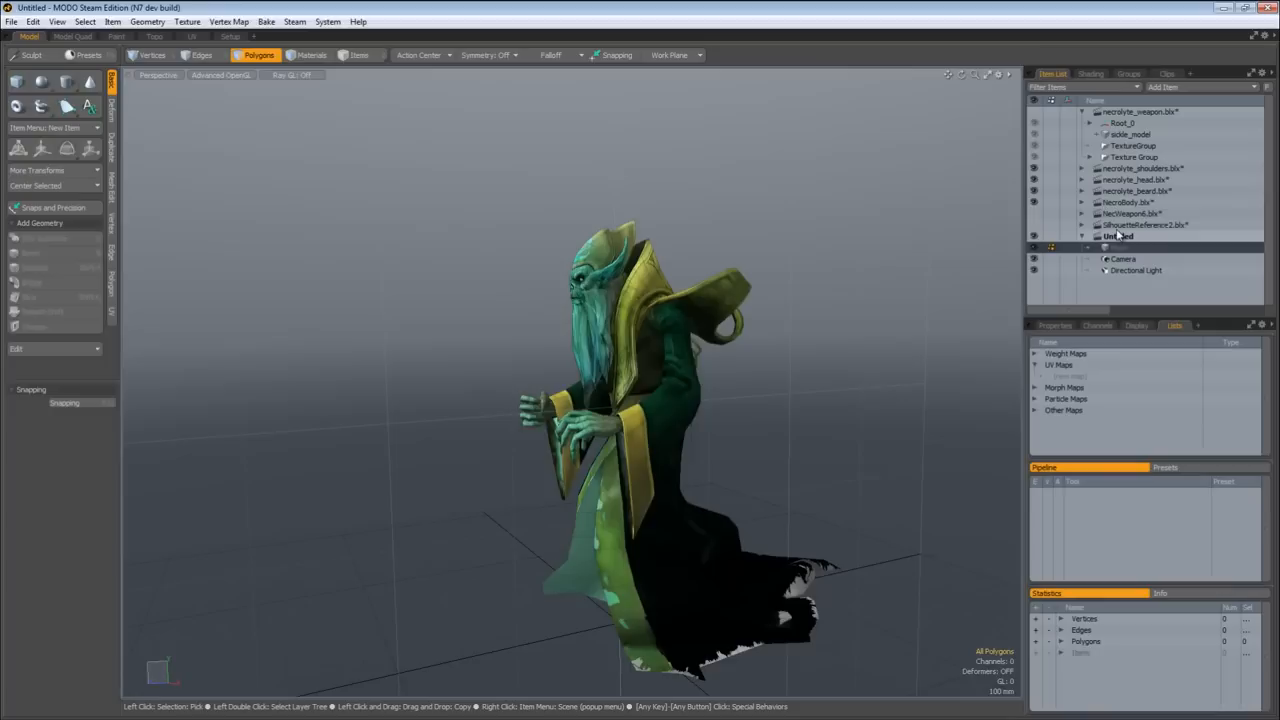
pyautogui.click(1118, 236)
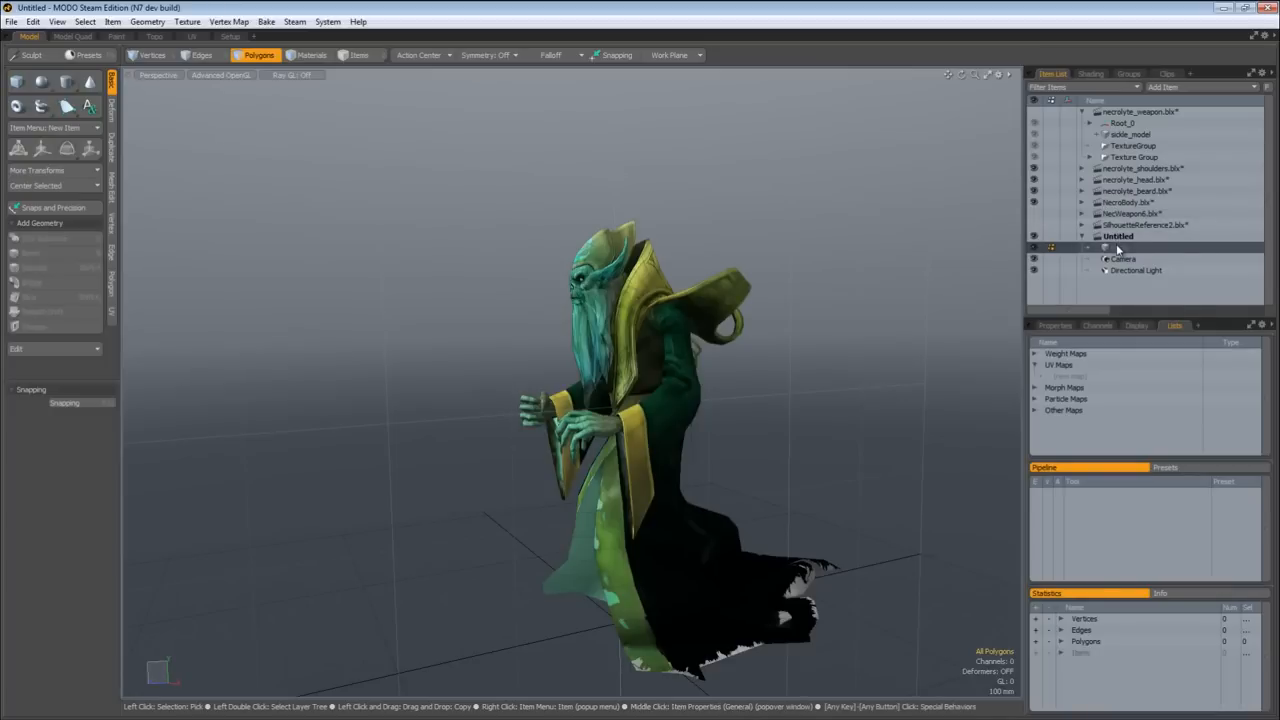
pyautogui.doubleClick(1130, 248)
pyautogui.write('Sickle')
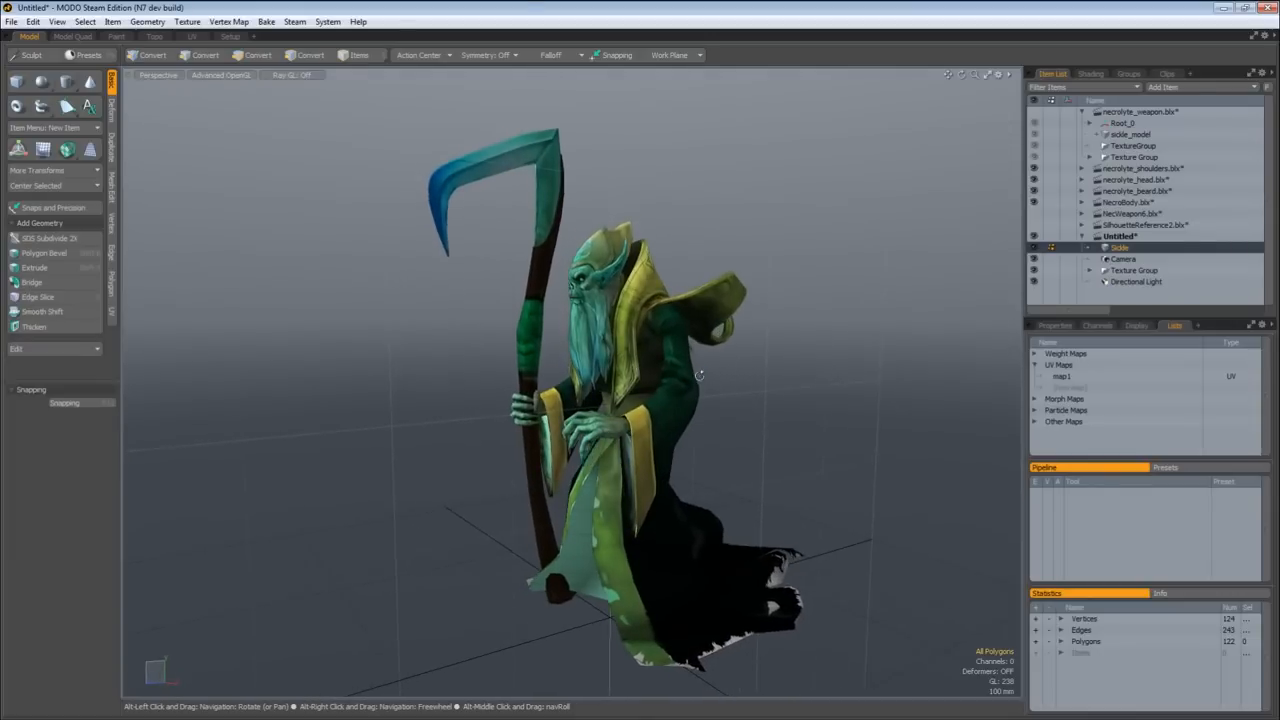
pyautogui.click(1036, 192)
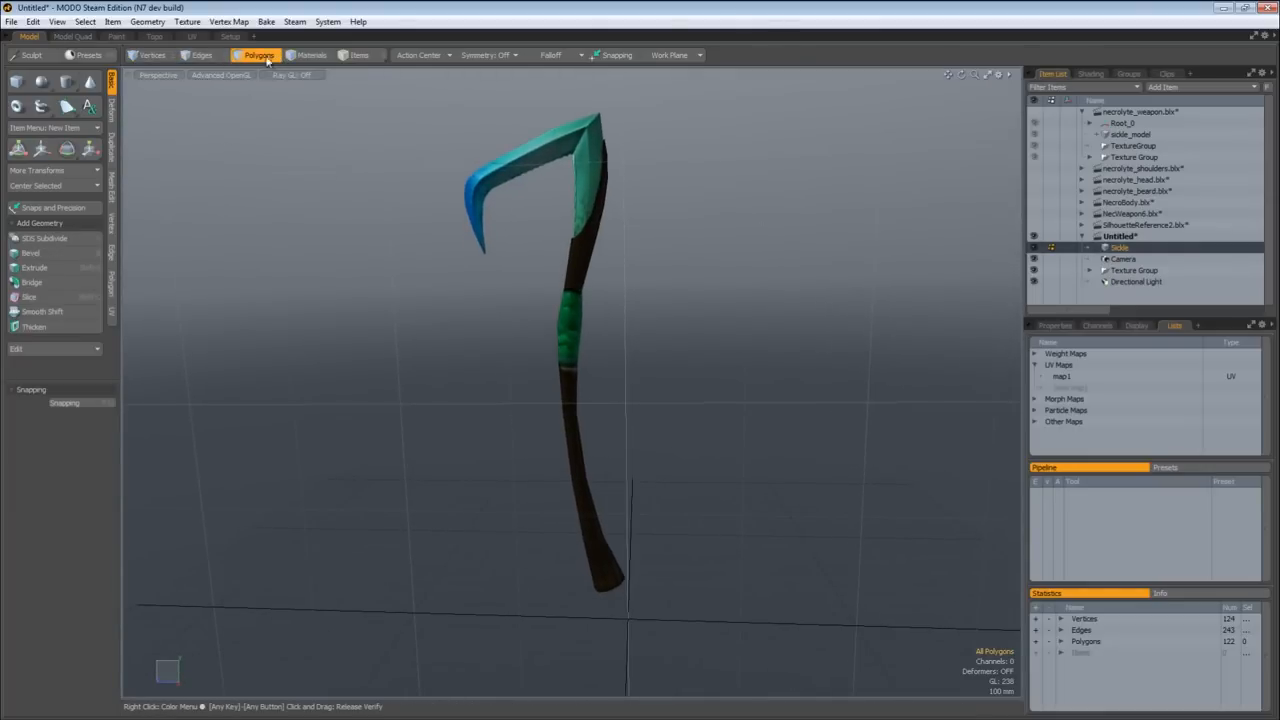
# Step: Create a square plane primitive behind the sickle as a second mesh item, toggling Items and Polygons modes
pyautogui.click(32, 20)
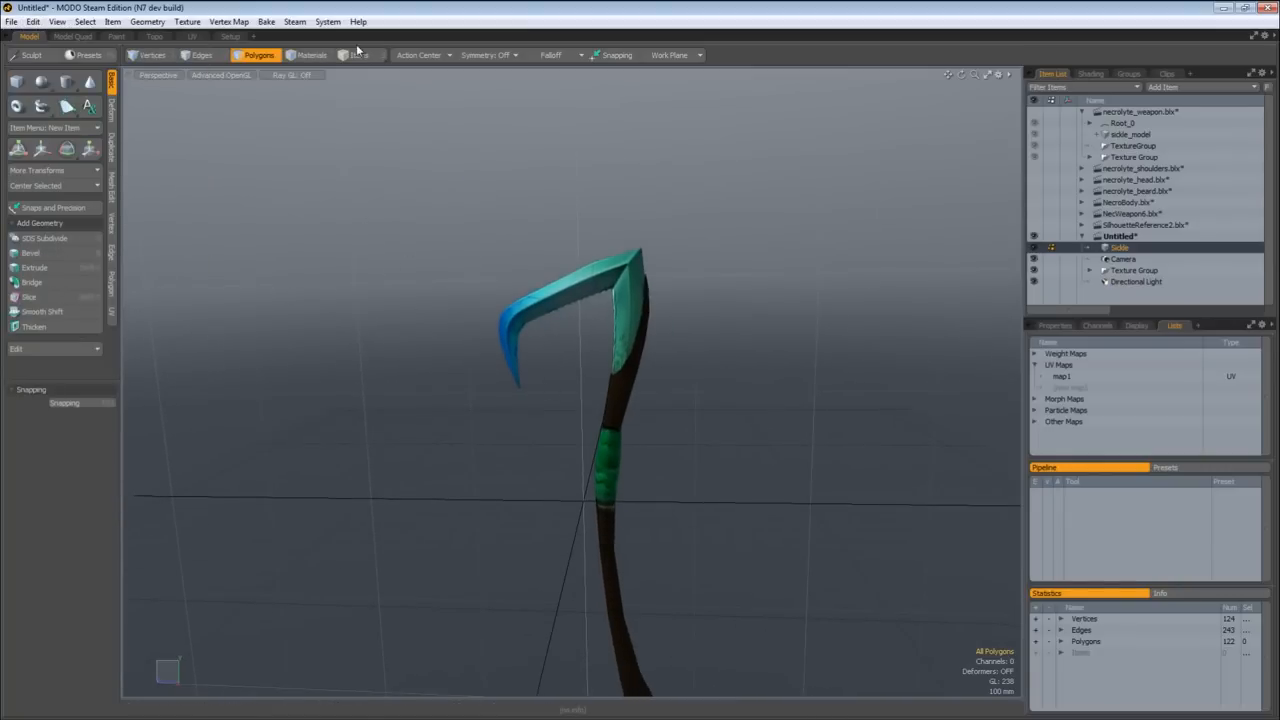
pyautogui.click(360, 56)
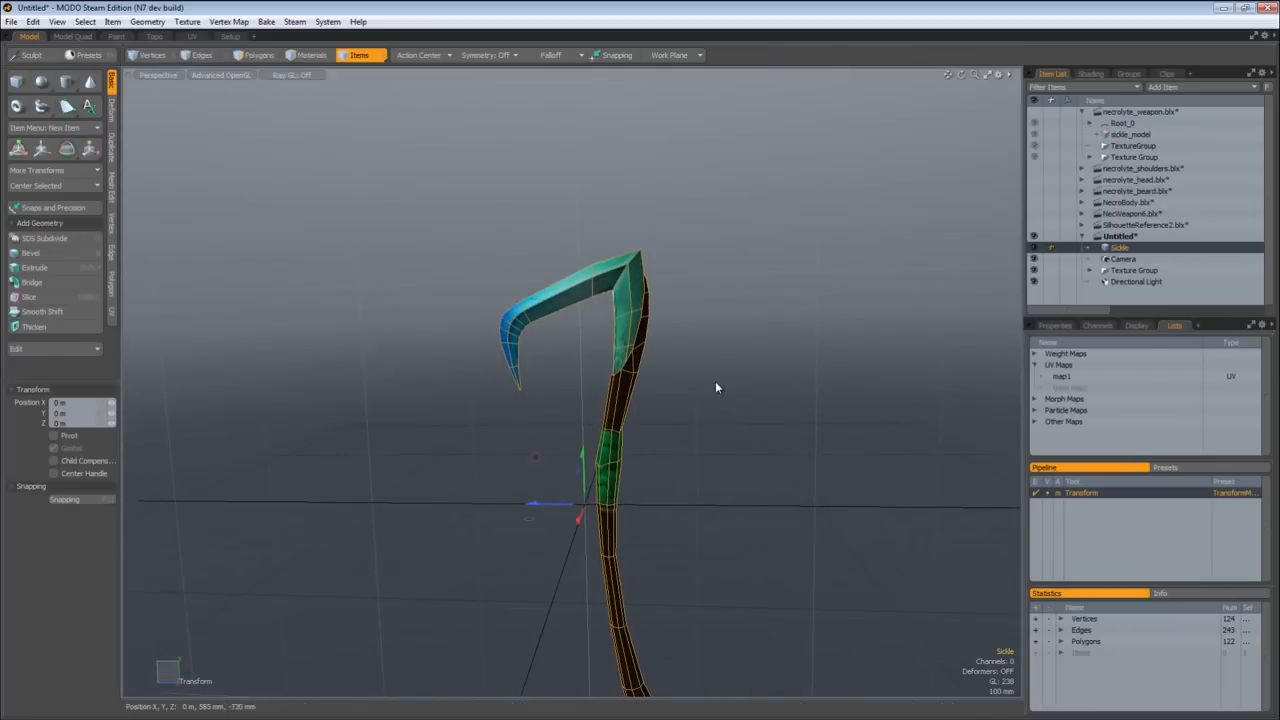
pyautogui.moveTo(300, 132)
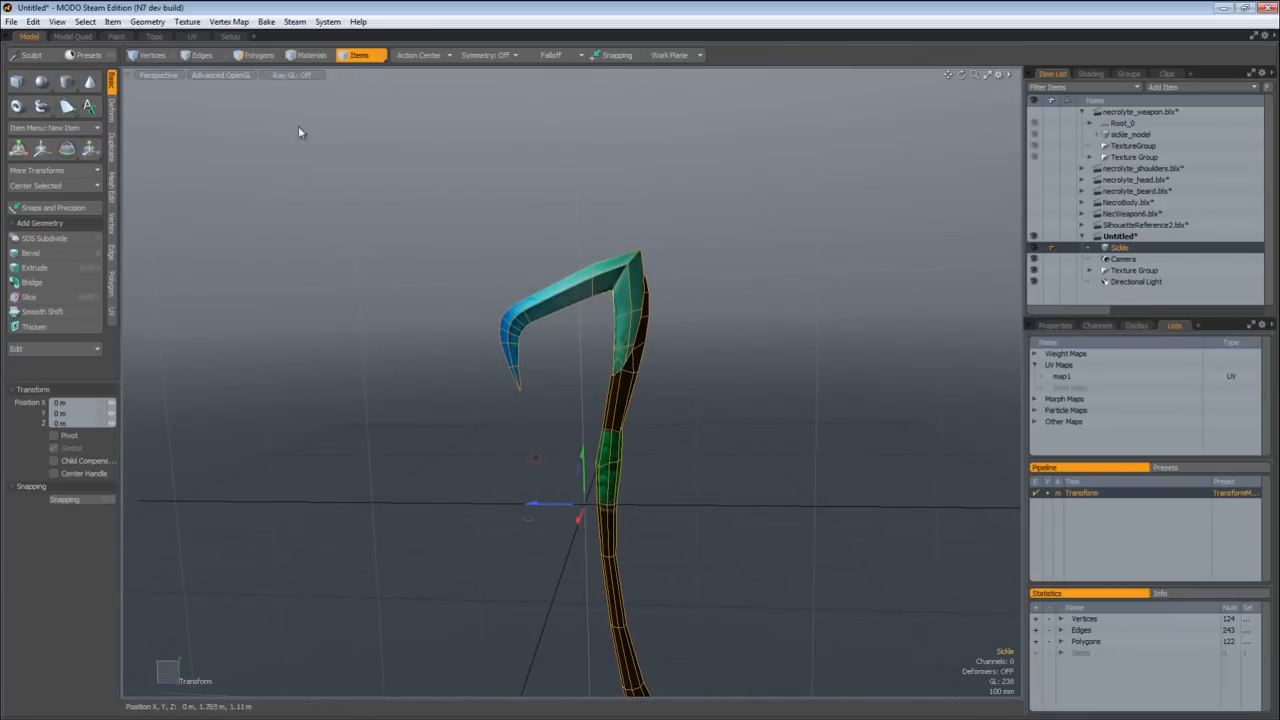
pyautogui.click(258, 56)
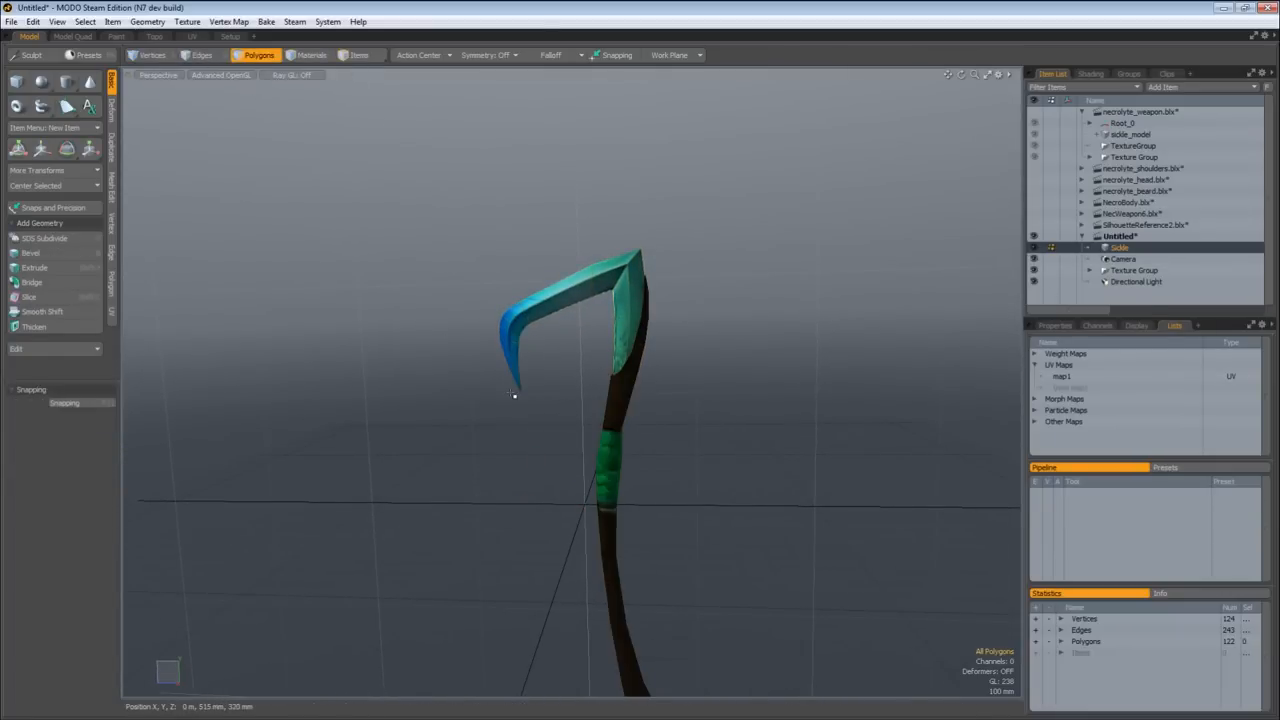
pyautogui.click(40, 148)
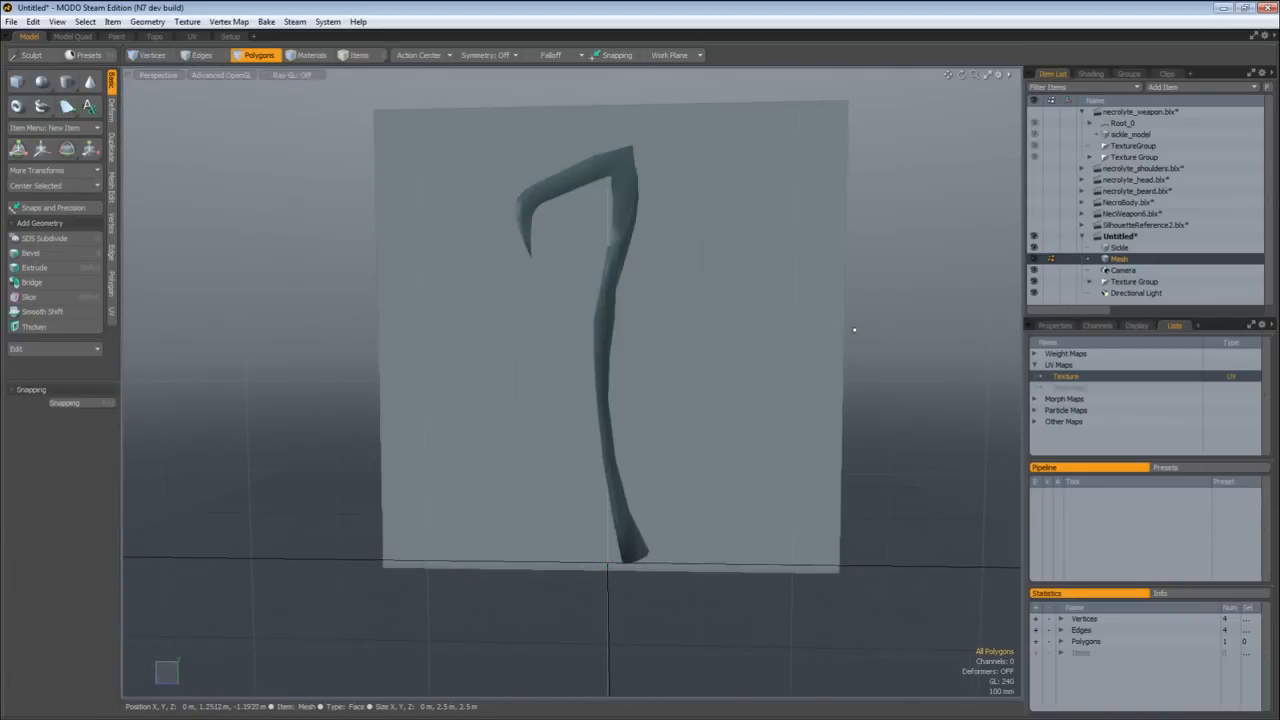
# Step: Enlarge the Render frame width and height in the Shading tab, then bring up the UV Editor window
pyautogui.click(1090, 72)
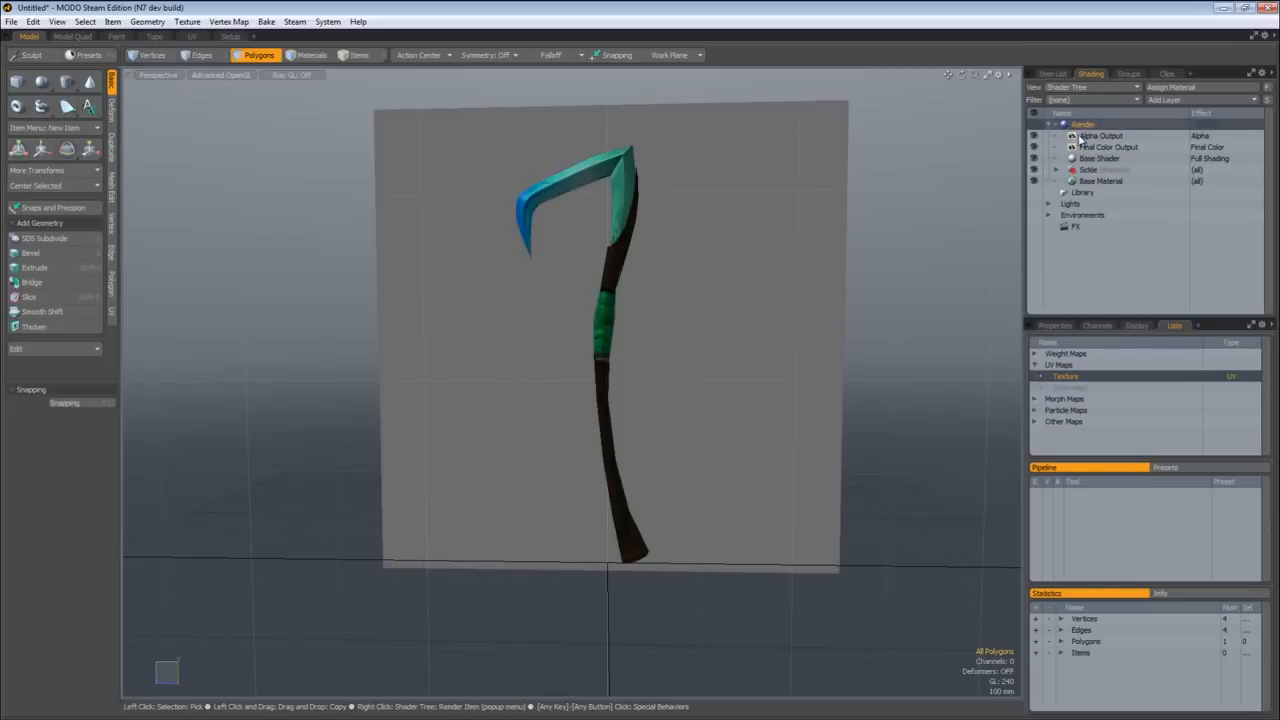
pyautogui.click(1084, 124)
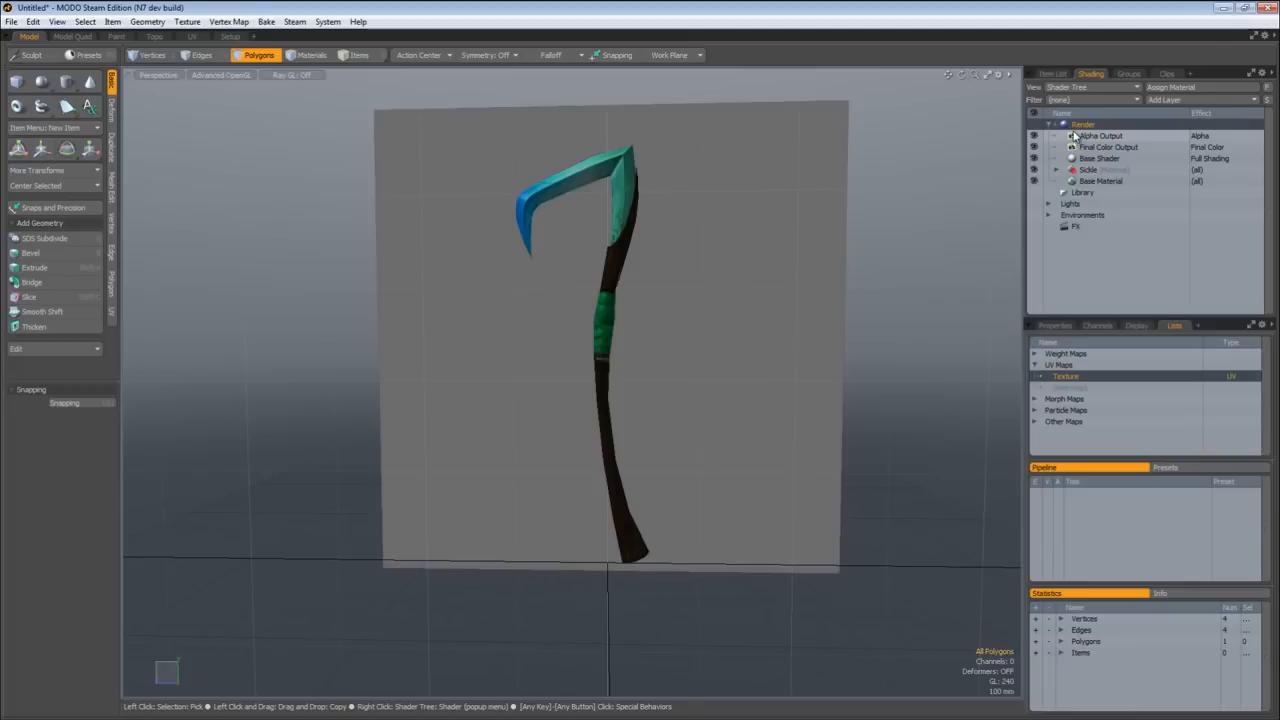
pyautogui.moveTo(1056, 324)
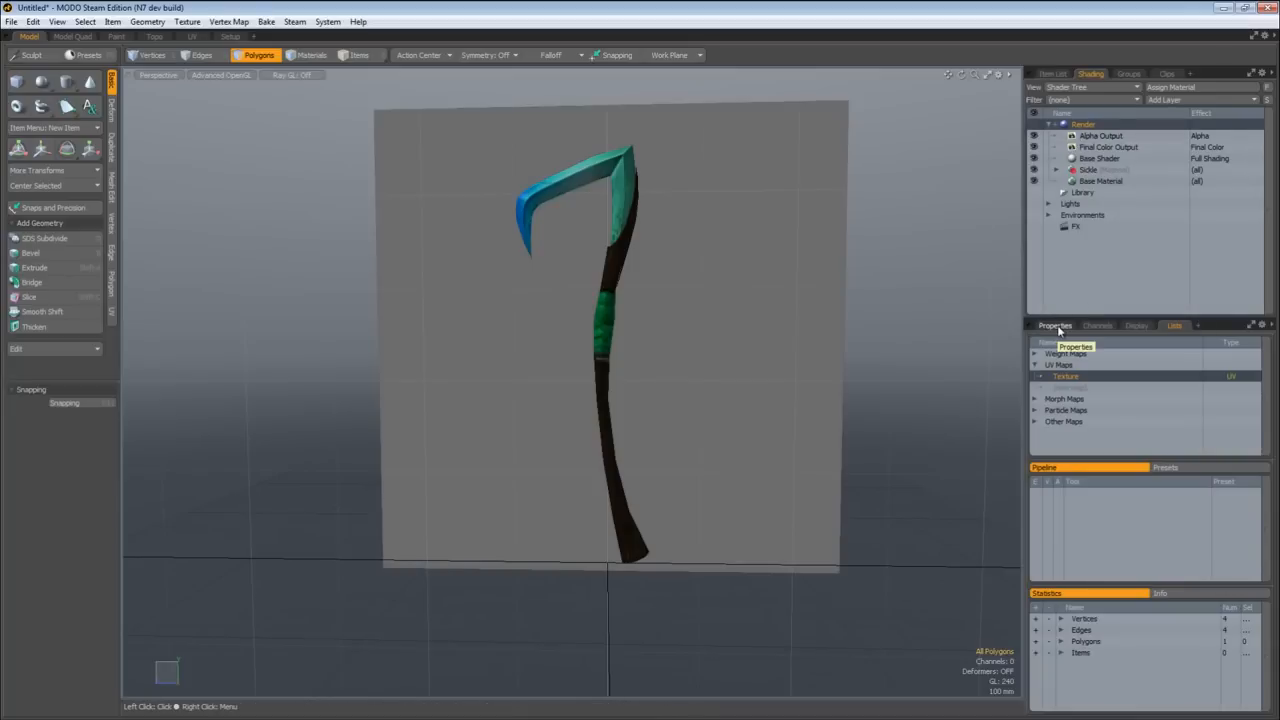
pyautogui.click(1054, 324)
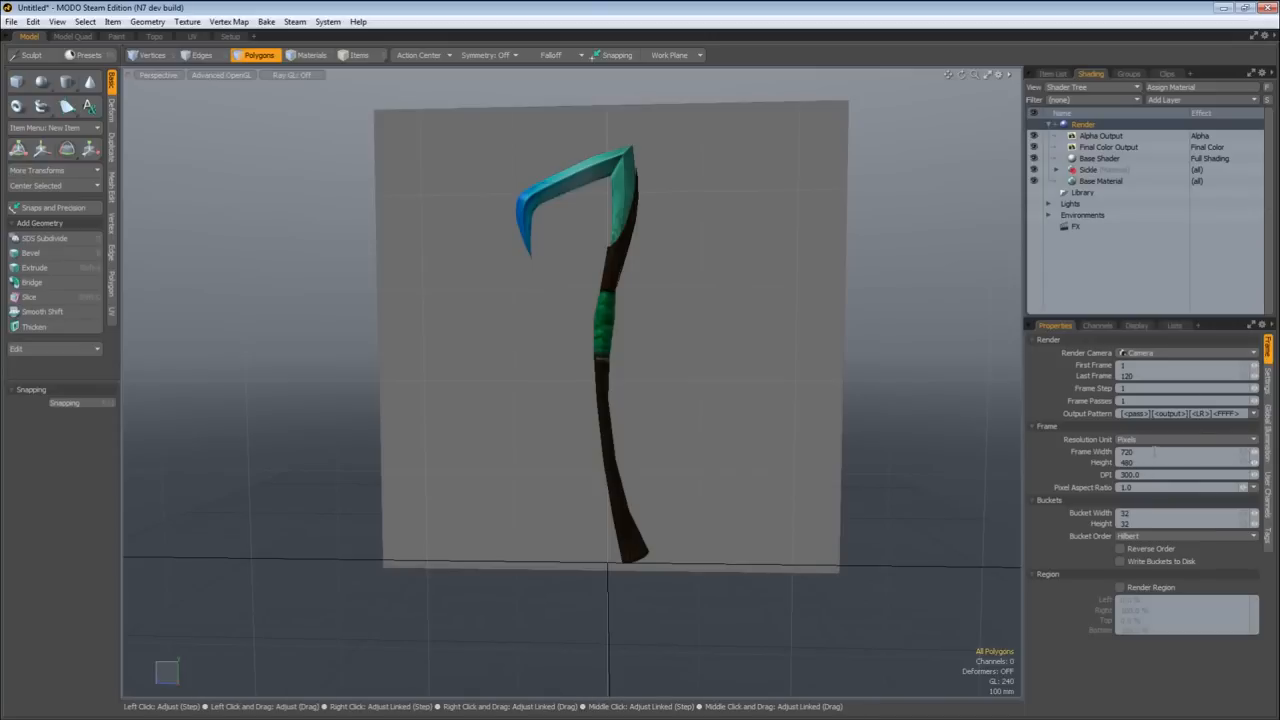
pyautogui.moveTo(1132, 440)
pyautogui.write('1024')
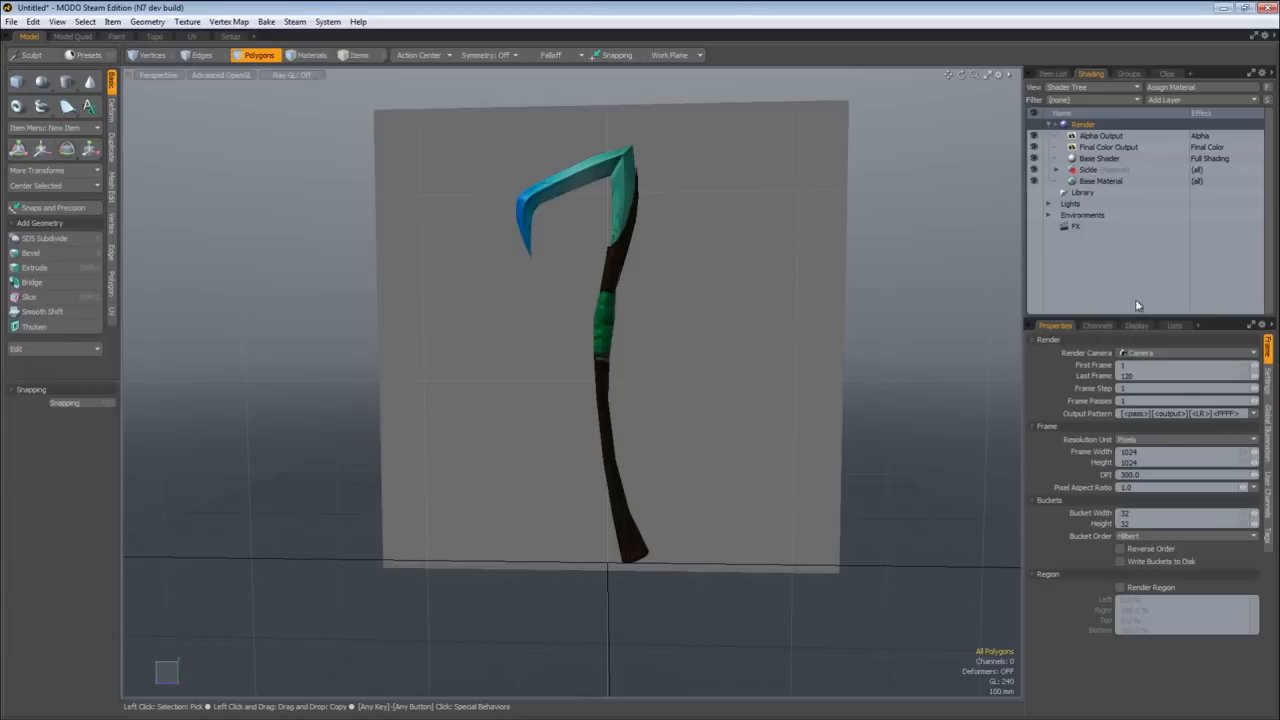
pyautogui.moveTo(1074, 292)
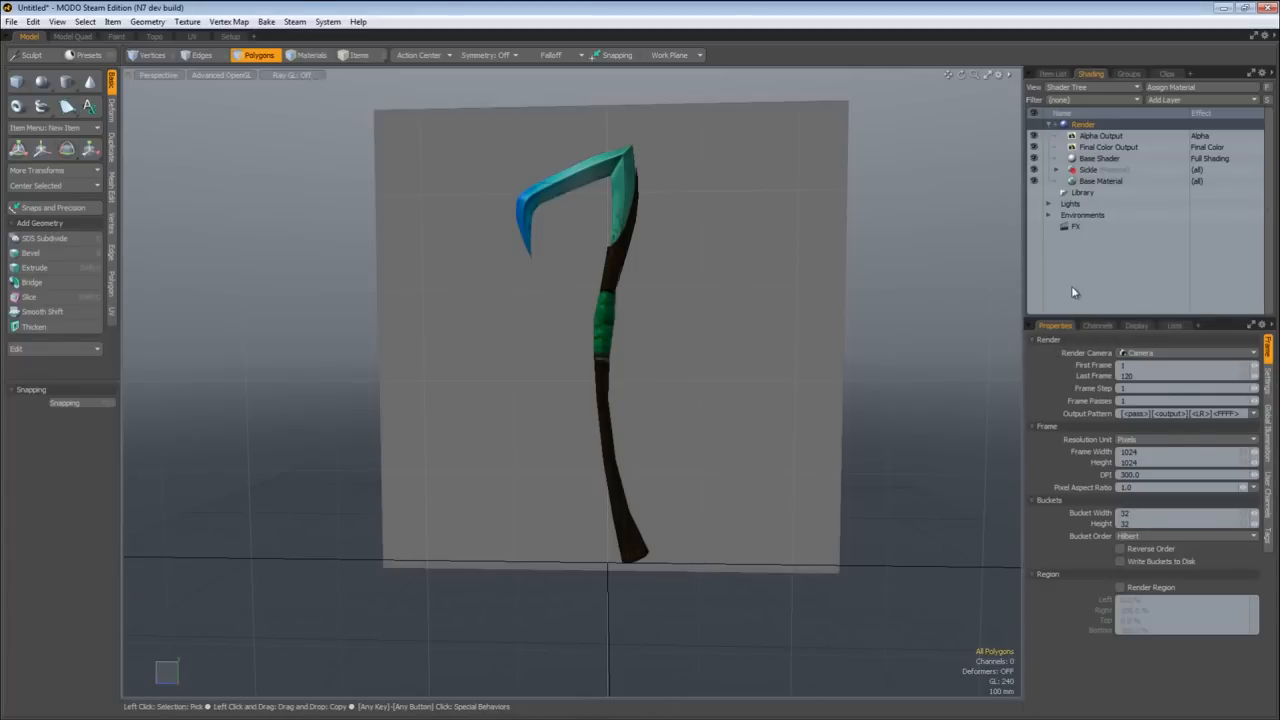
pyautogui.click(1174, 324)
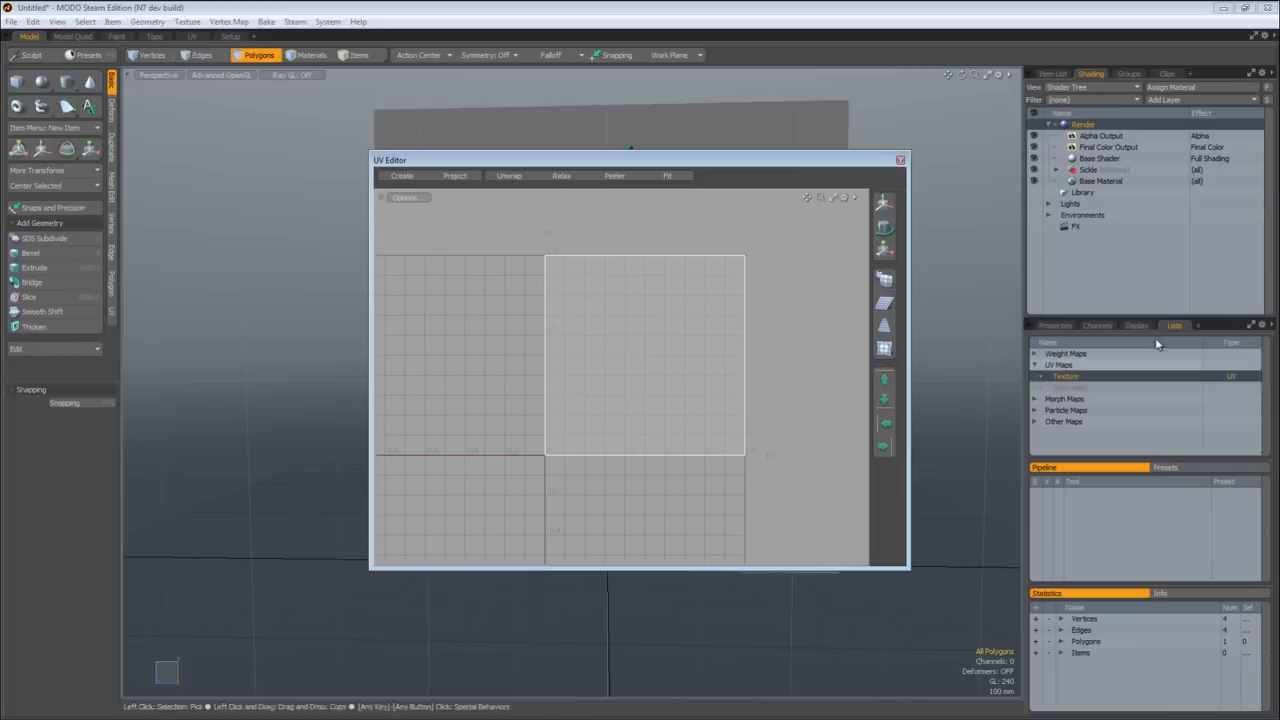
# Step: Inspect the plane's Texture UV map square in the UV editor and close it again
pyautogui.click(1036, 364)
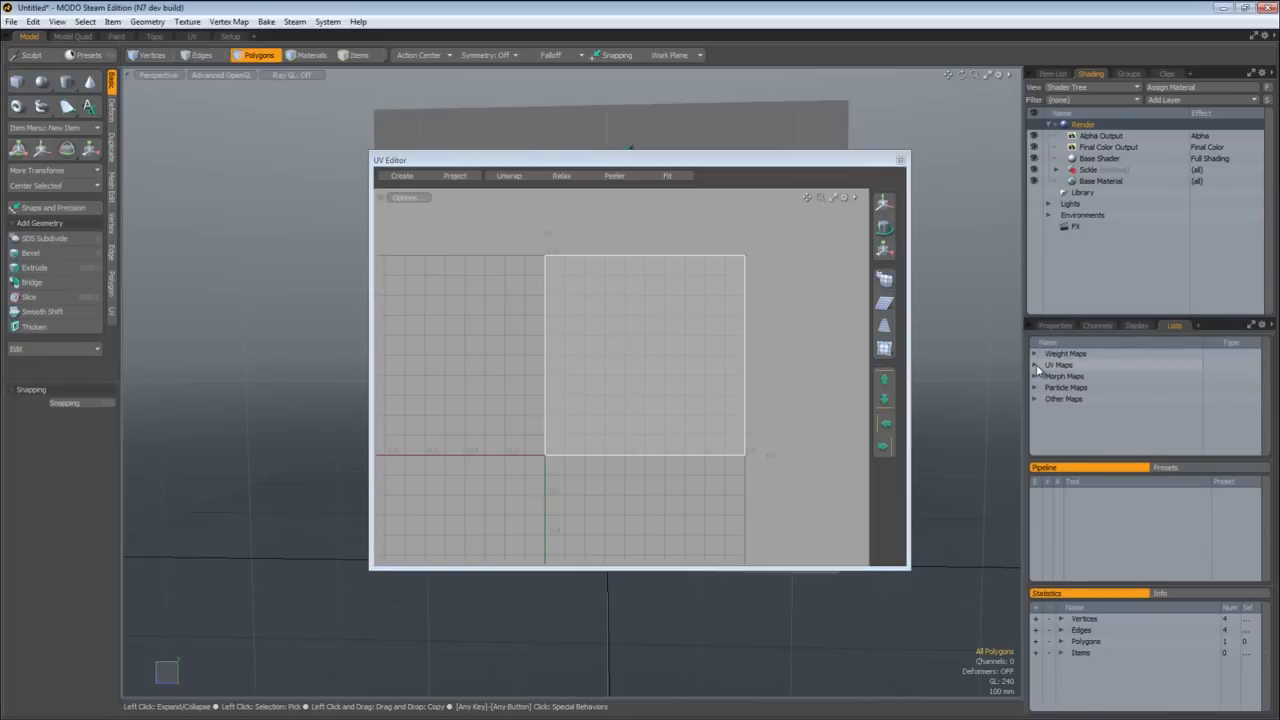
pyautogui.click(1058, 364)
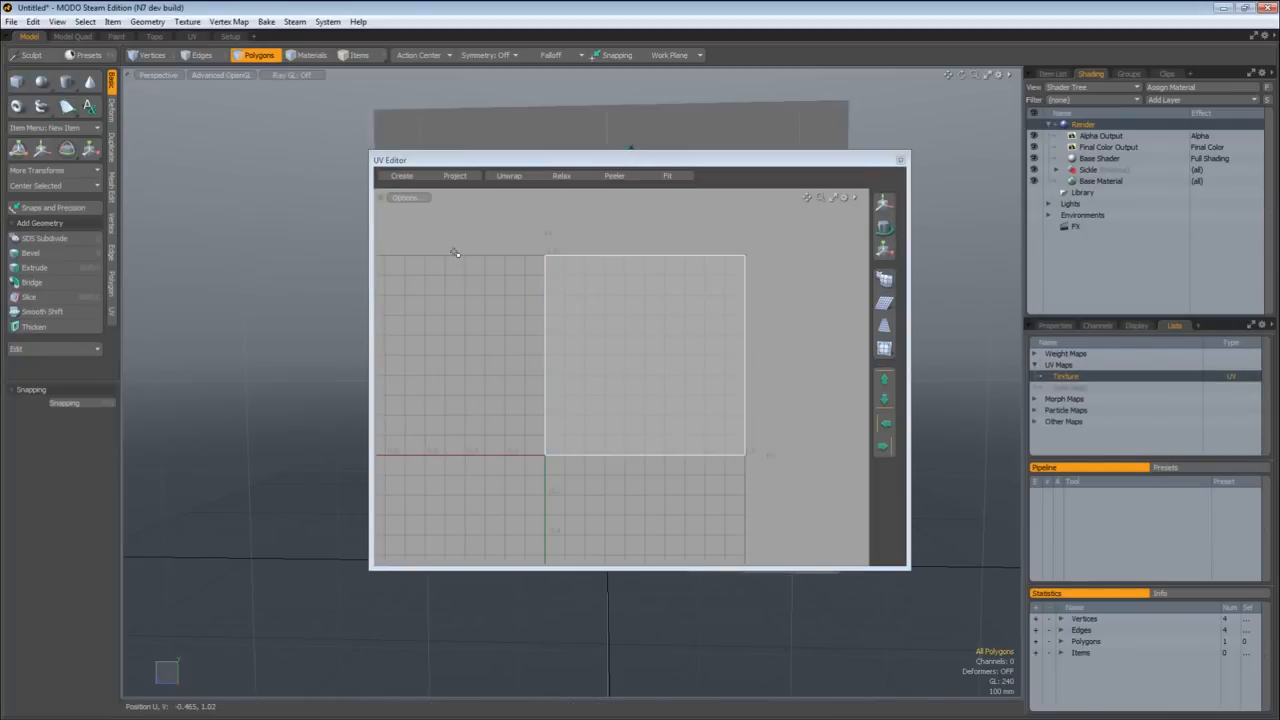
pyautogui.click(634, 340)
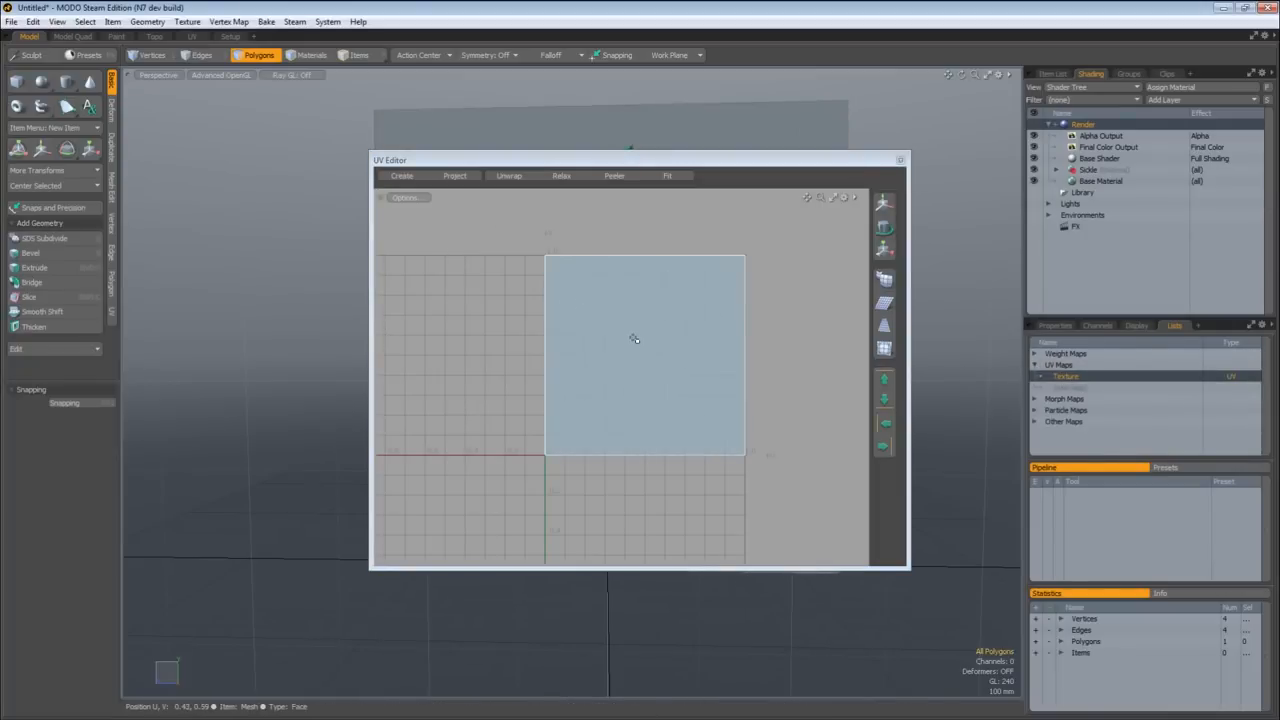
pyautogui.click(884, 248)
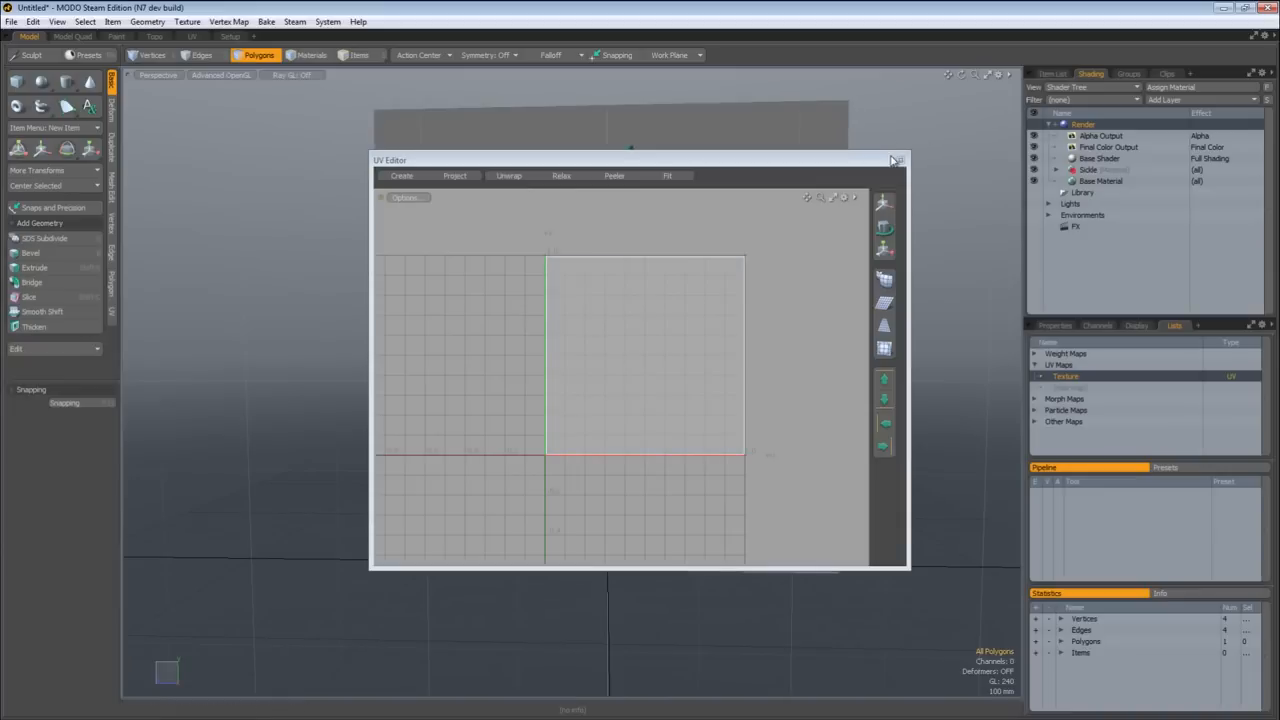
pyautogui.click(896, 160)
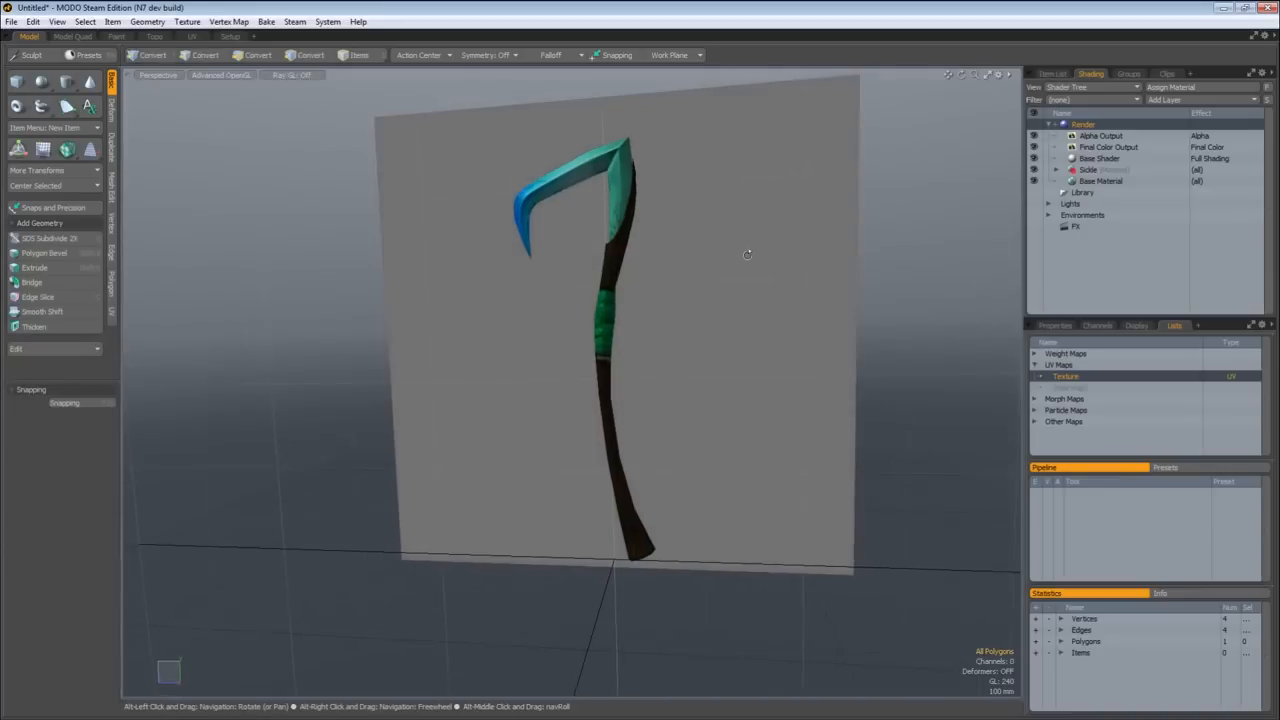
# Step: View the plane front-on, assign its polygons a new material named Plane, and bring up the Bake menu
pyautogui.moveTo(748, 254); pyautogui.dragTo(720, 428)
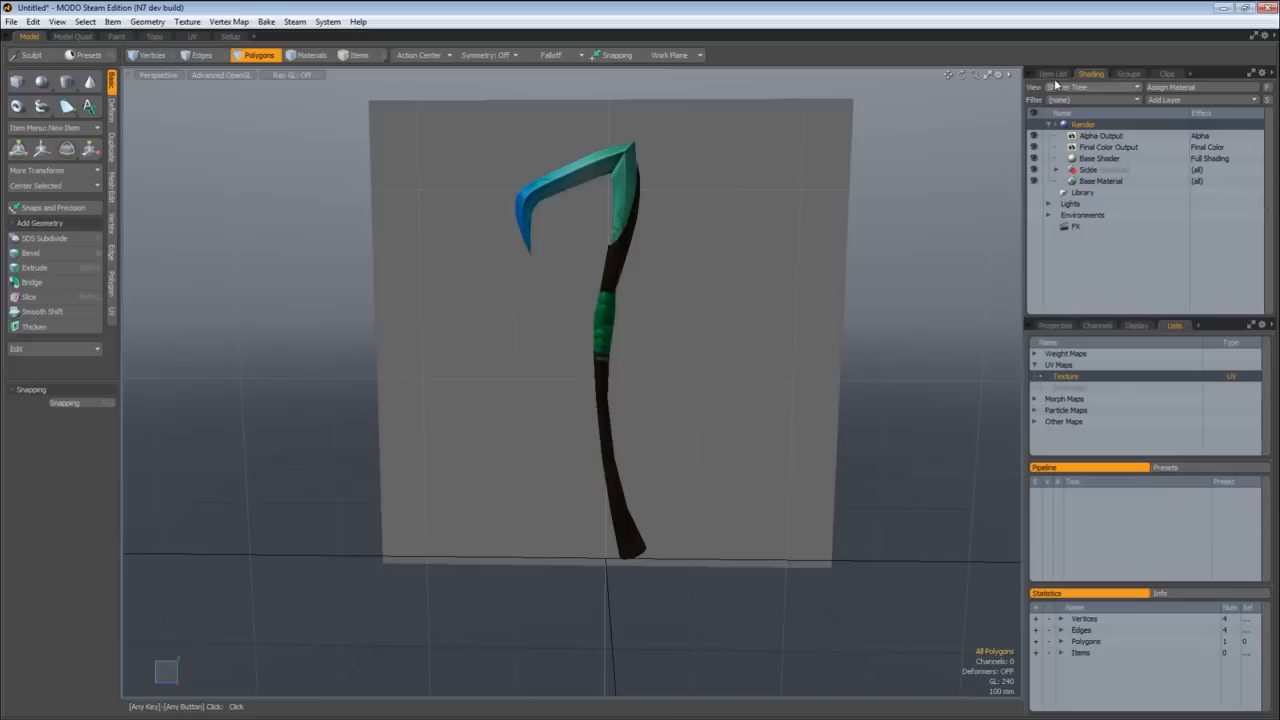
pyautogui.click(1052, 72)
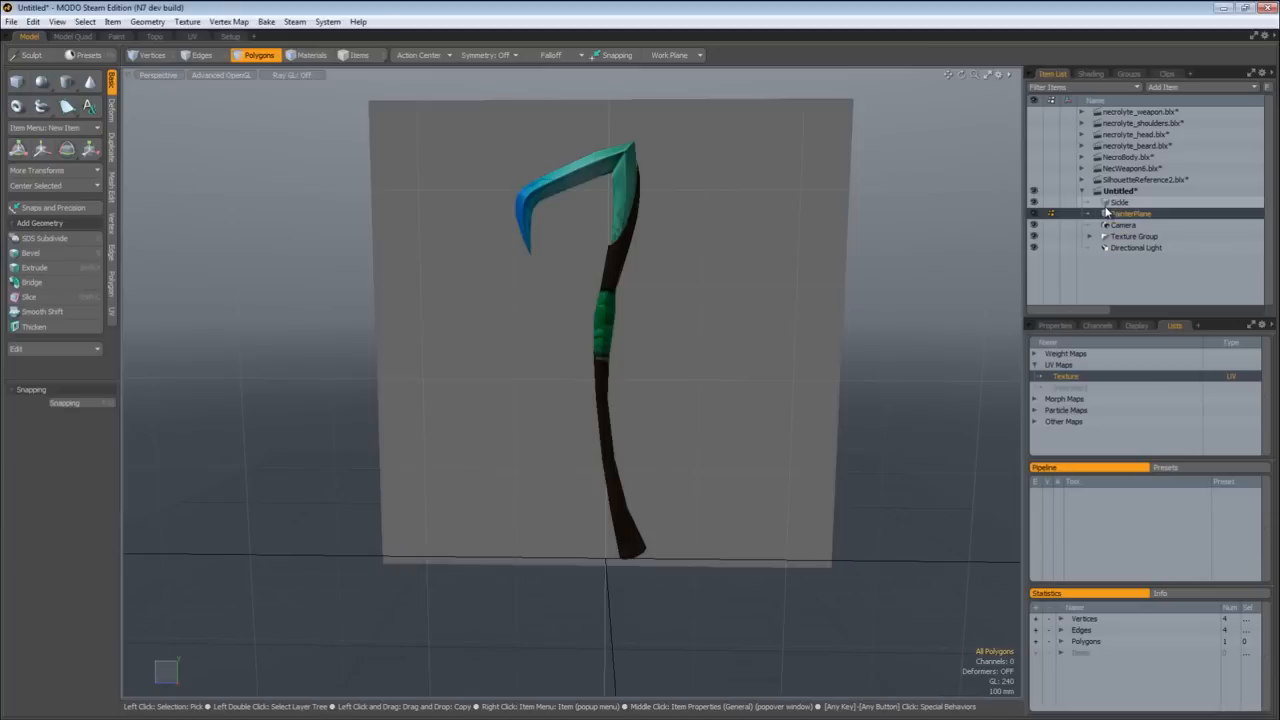
pyautogui.click(1090, 72)
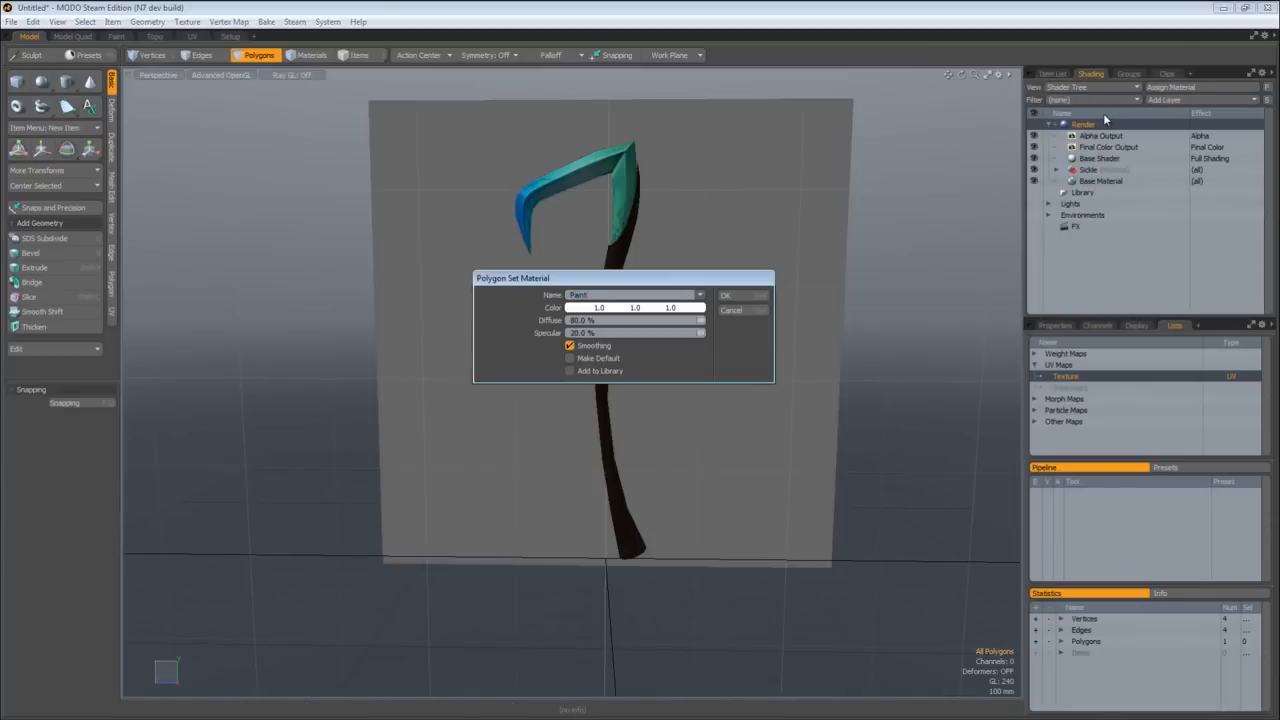
pyautogui.click(726, 294)
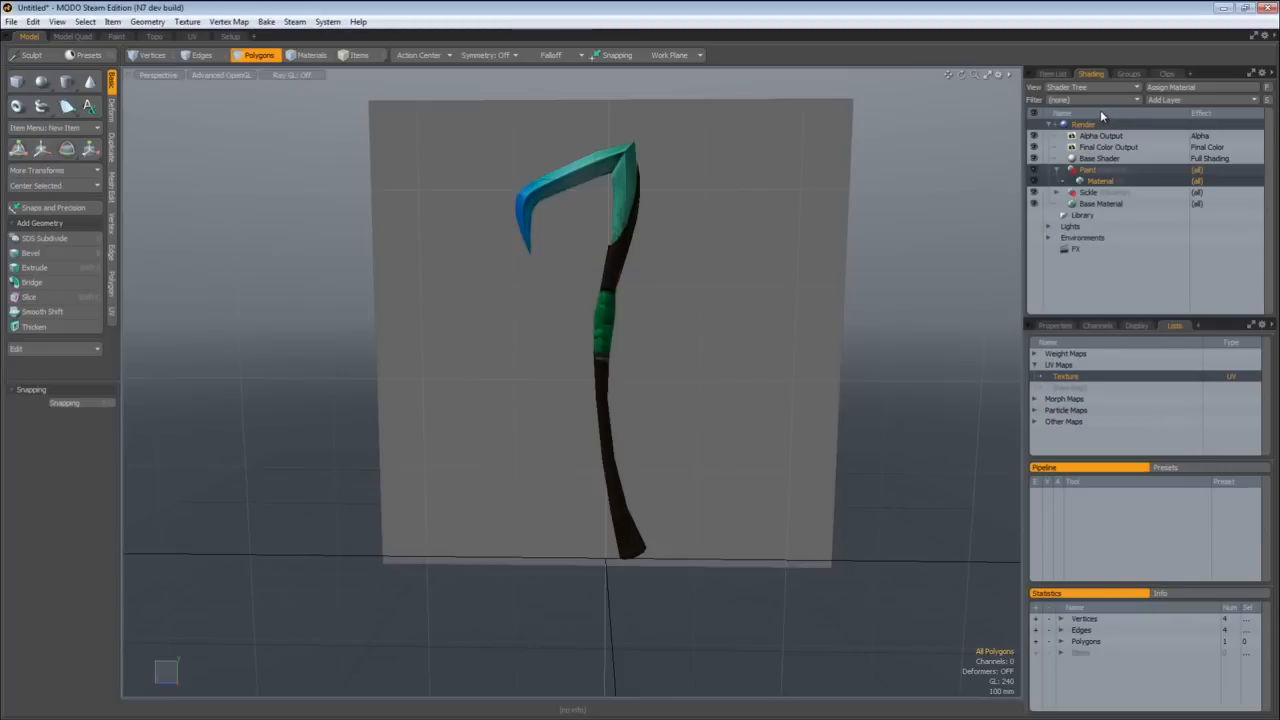
pyautogui.click(1100, 180)
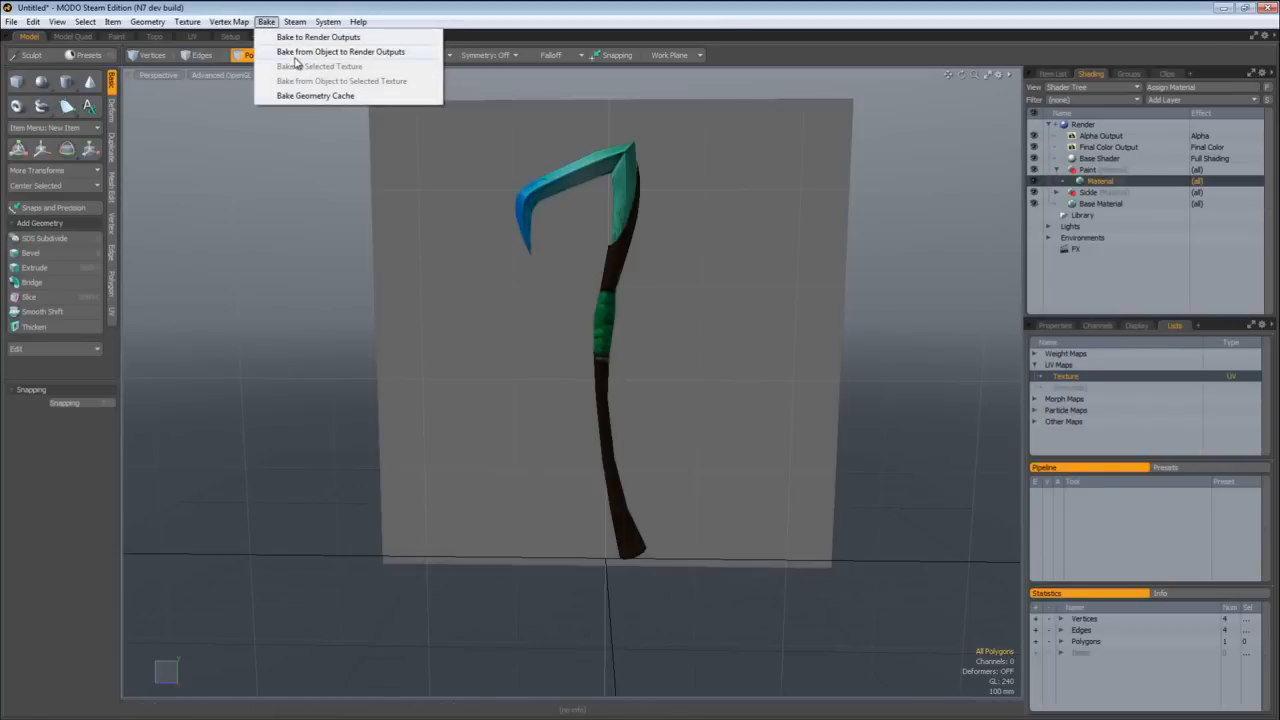
# Step: Bake the sickle from object to the plane's render outputs and save the baked image
pyautogui.click(340, 52)
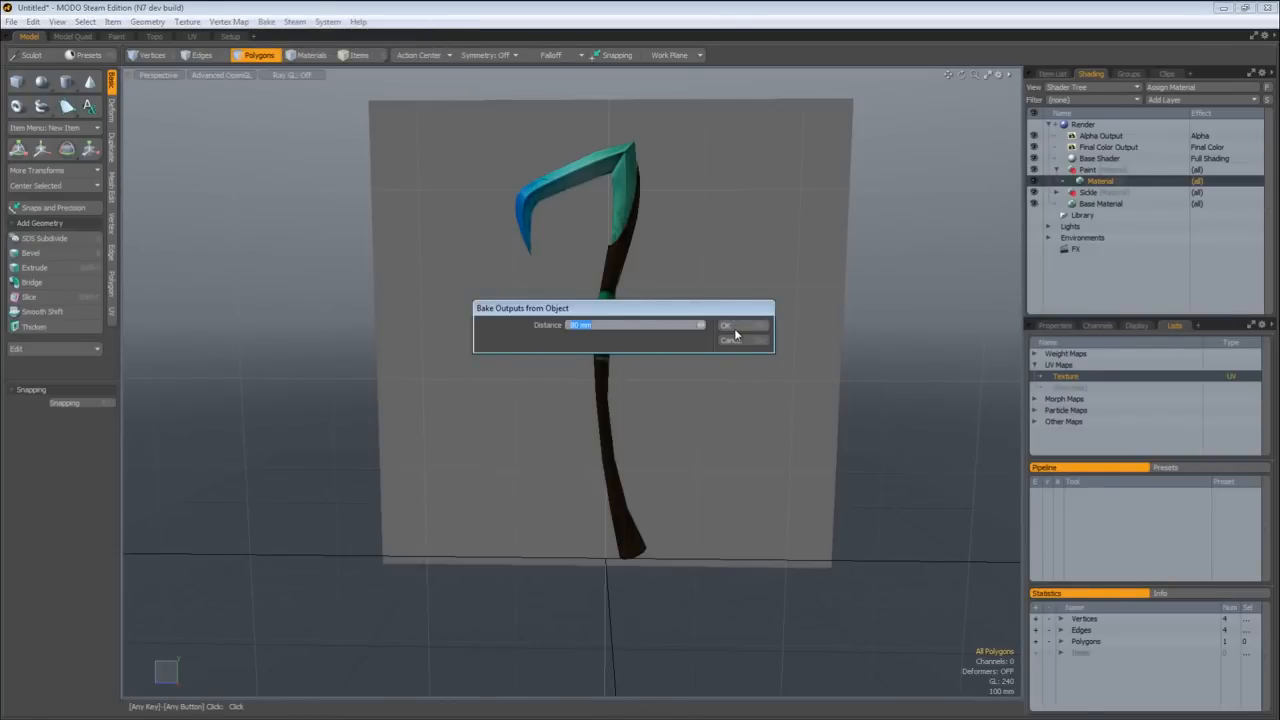
pyautogui.click(728, 324)
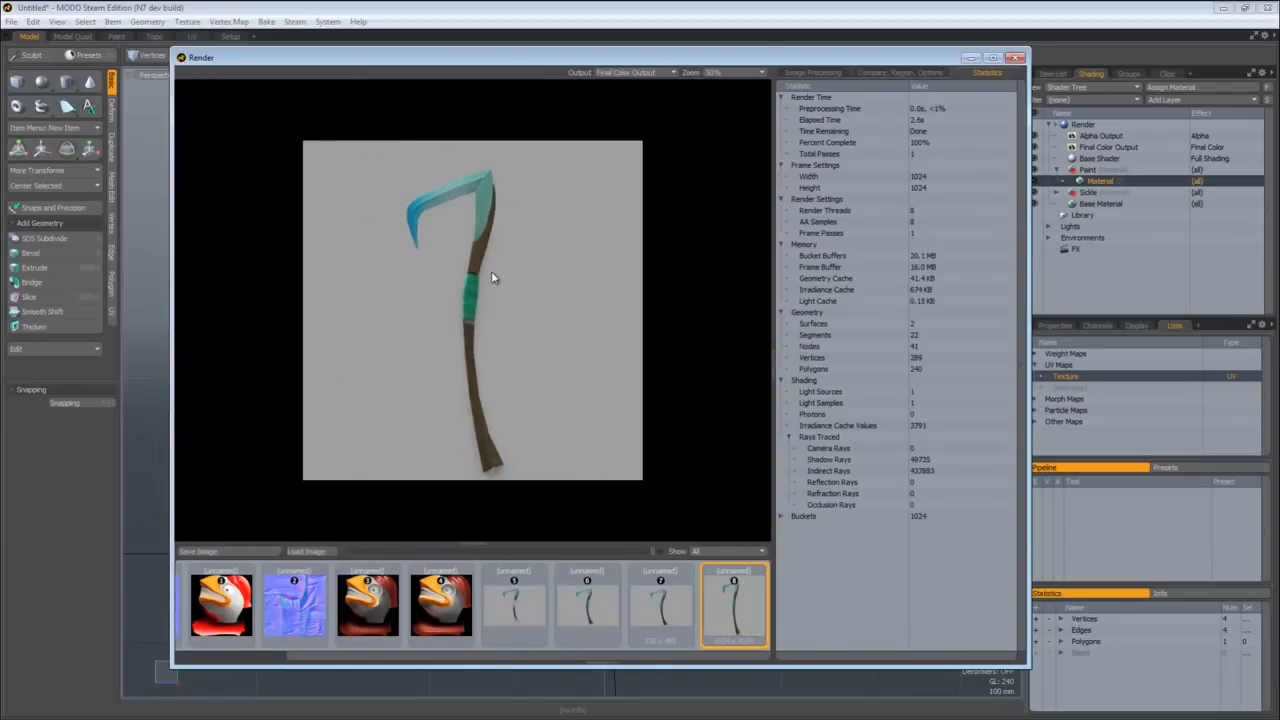
pyautogui.moveTo(444, 228)
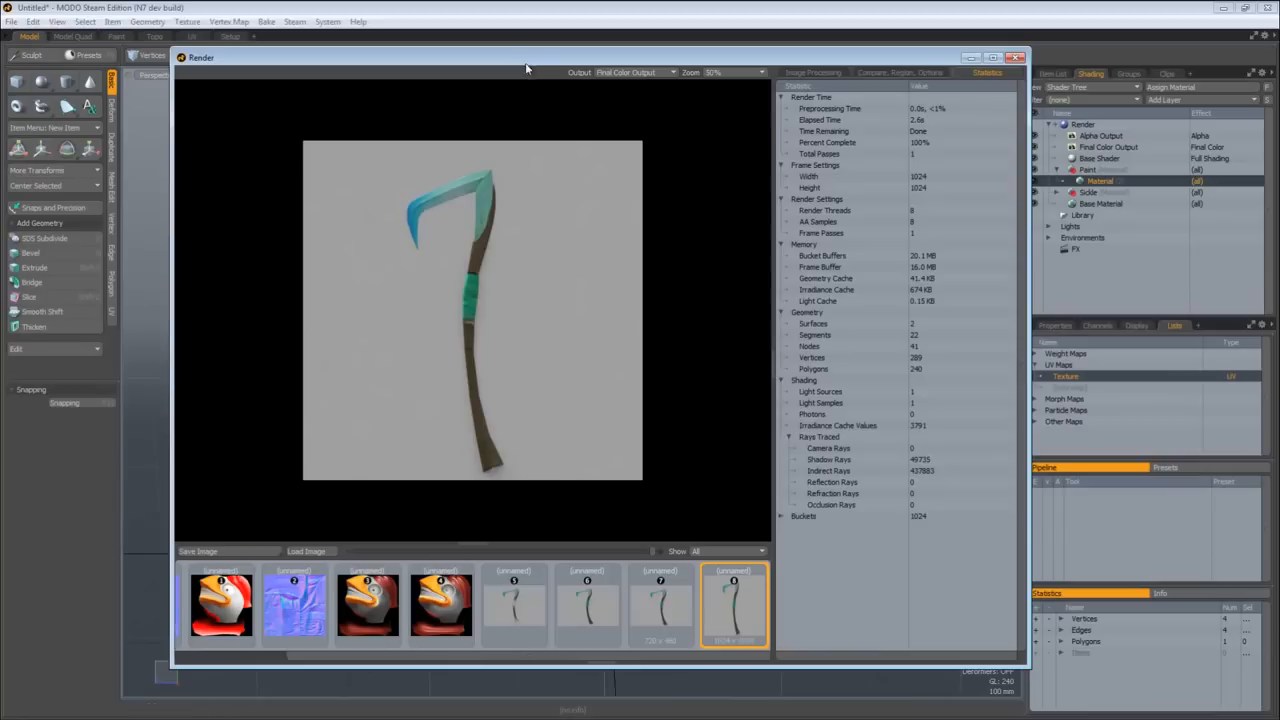
pyautogui.click(198, 552)
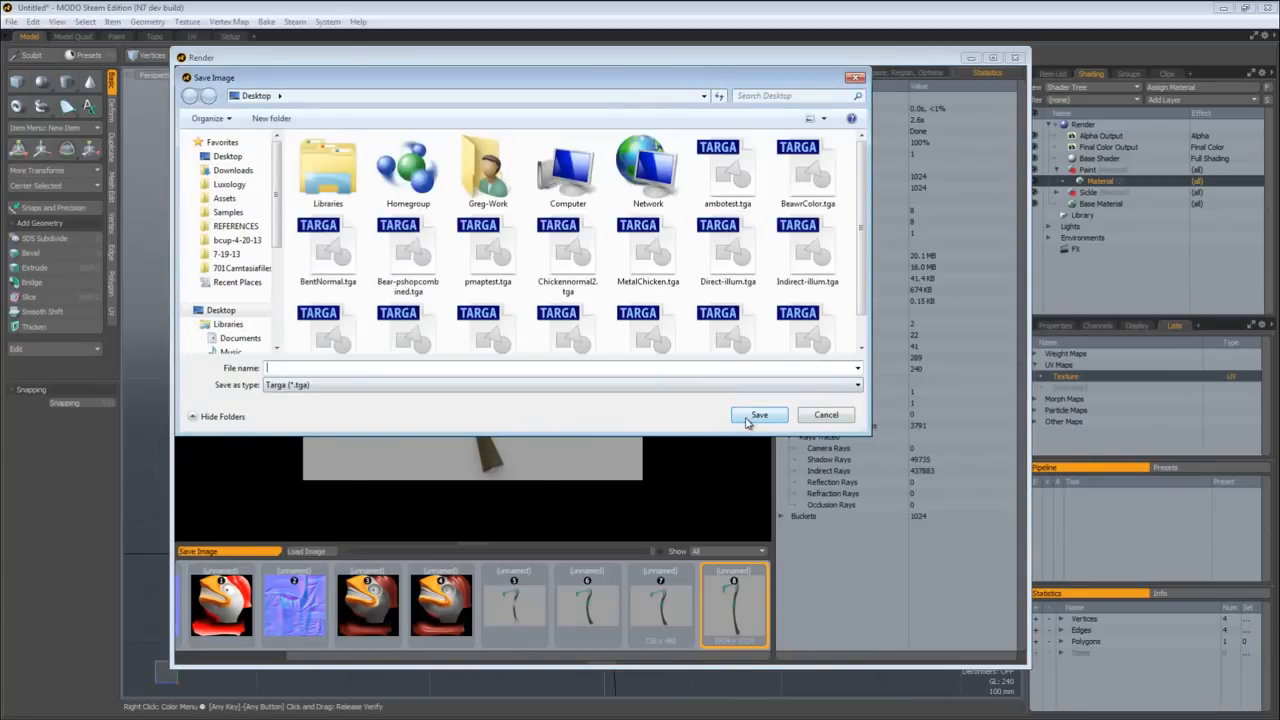
pyautogui.click(824, 414)
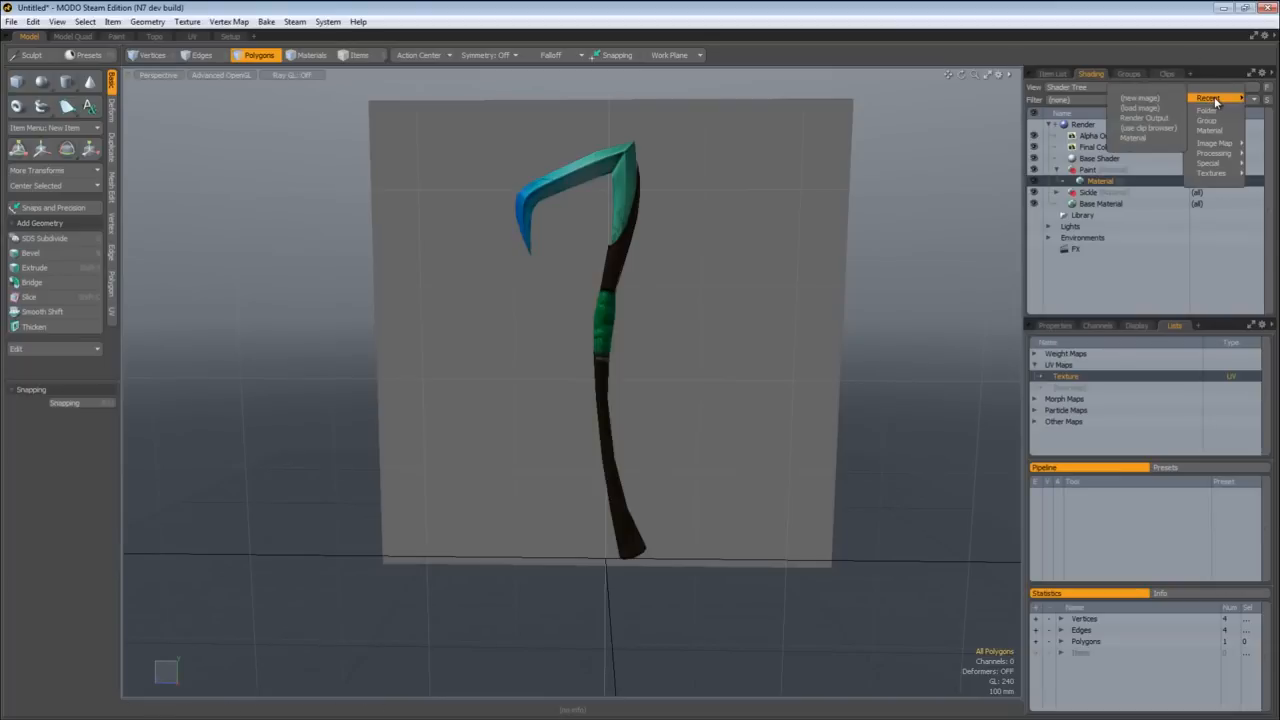
# Step: Add an Image Map layer to the Plane material and load the baked sickle image
pyautogui.click(1140, 108)
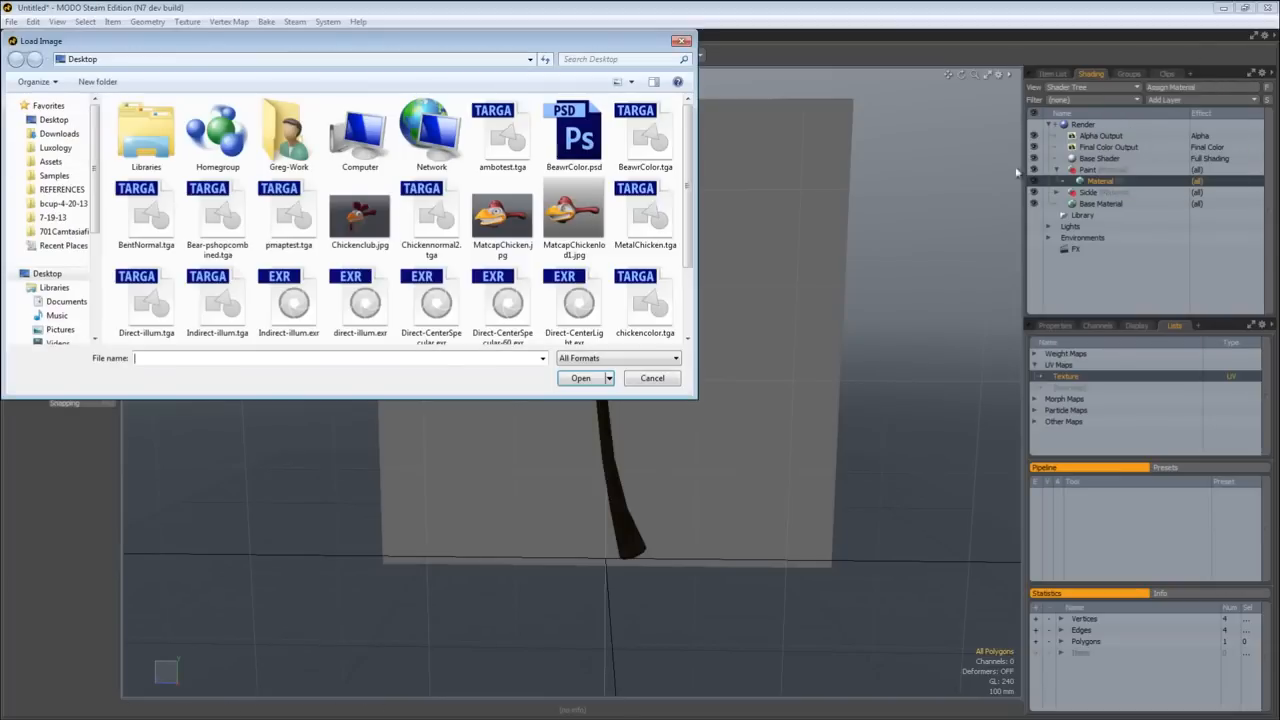
pyautogui.scroll(-3)
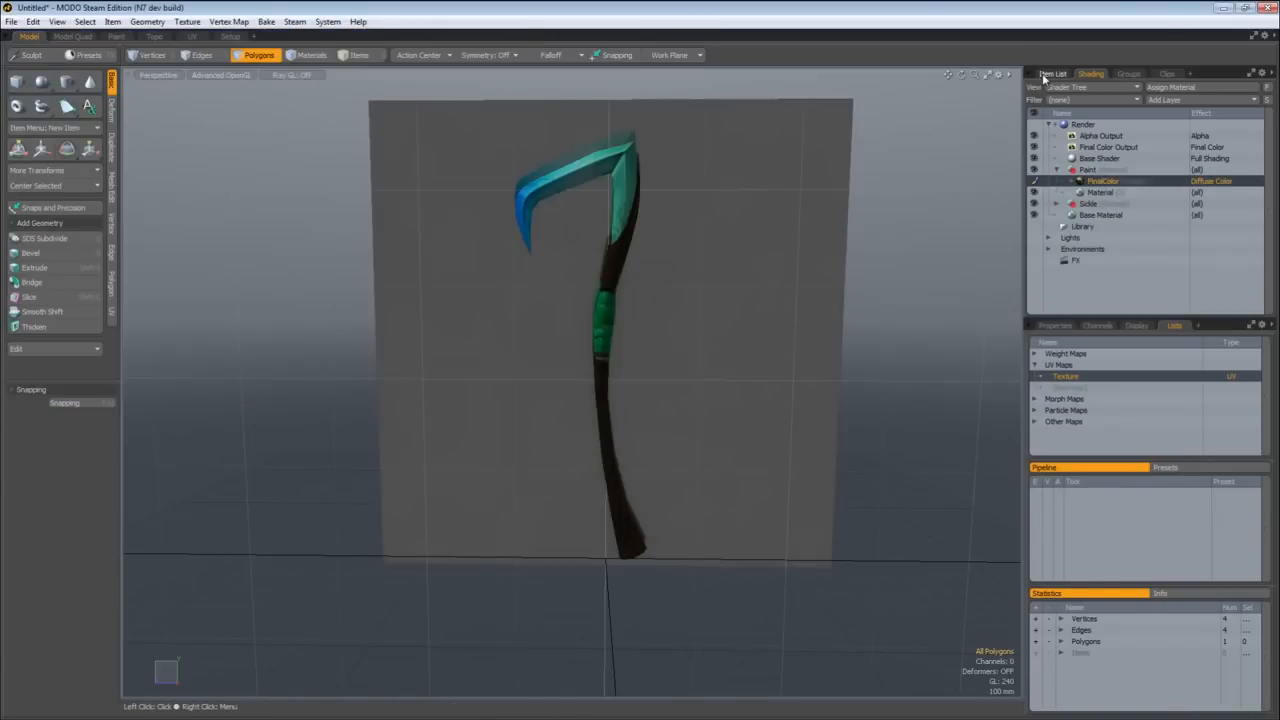
pyautogui.click(1052, 72)
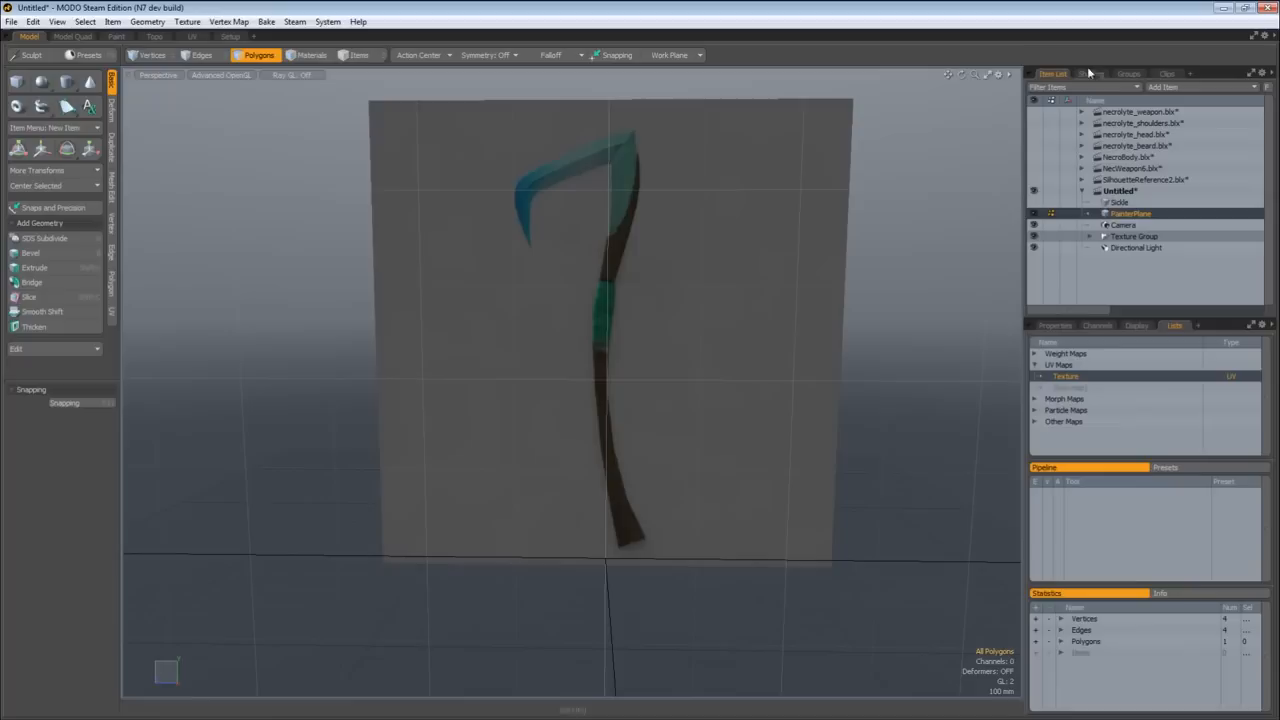
# Step: Add a new blank still image layer at a chosen resolution and switch to the Paint layout
pyautogui.click(1090, 72)
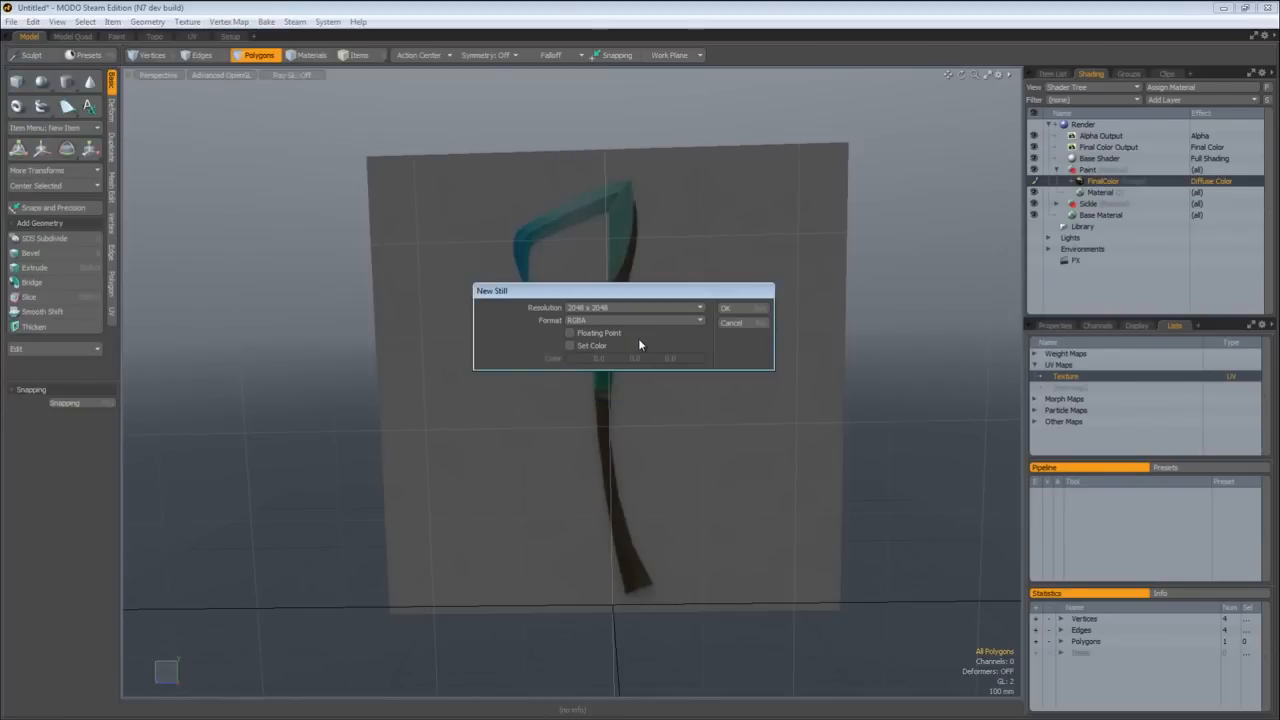
pyautogui.click(700, 308)
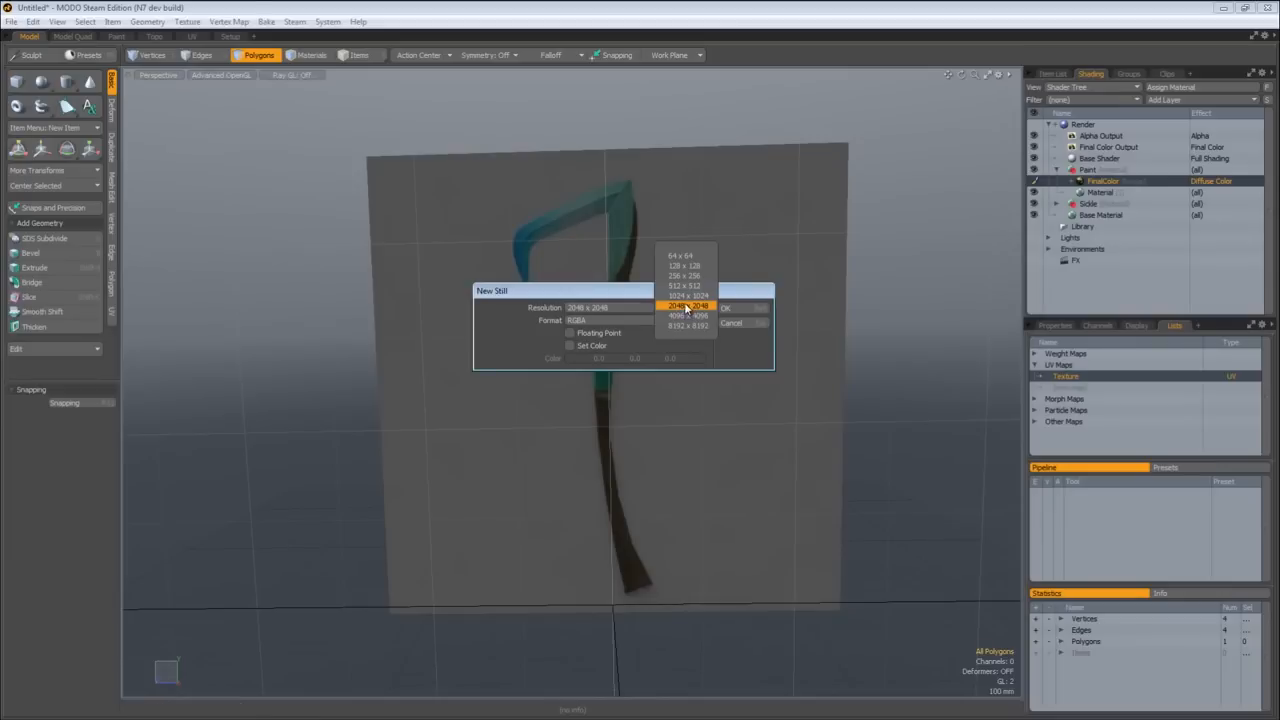
pyautogui.click(724, 308)
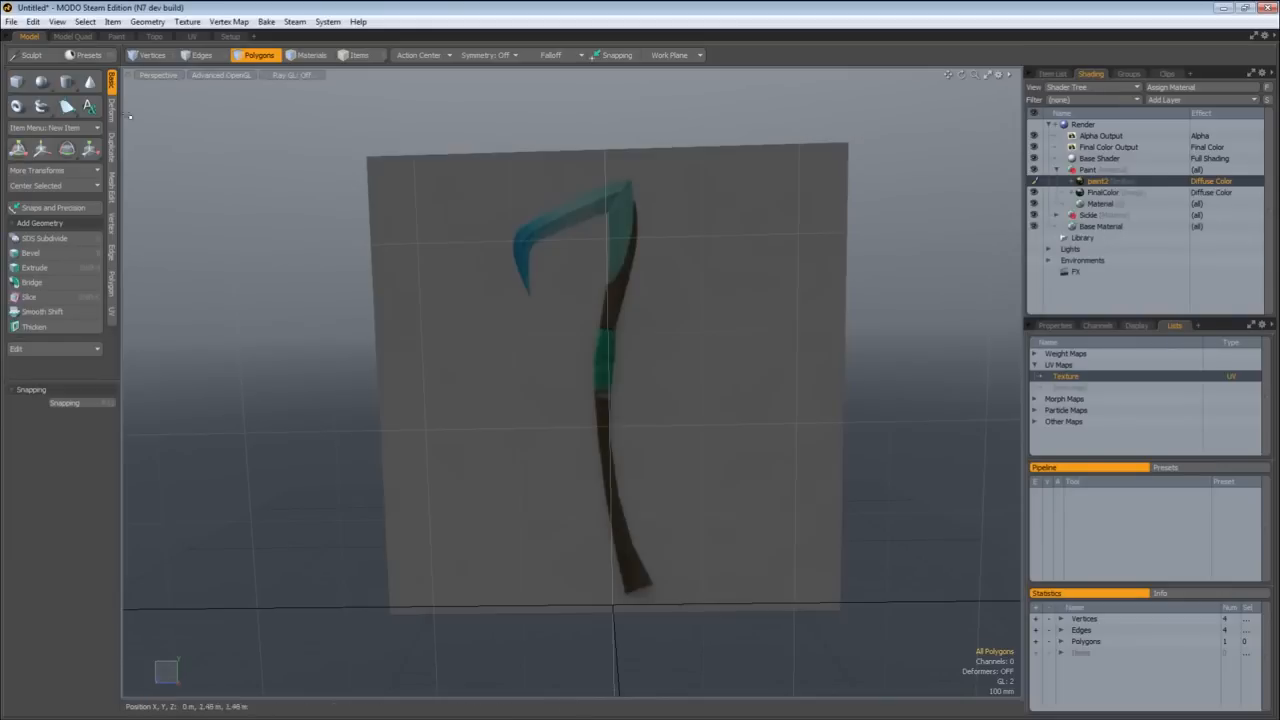
pyautogui.click(116, 36)
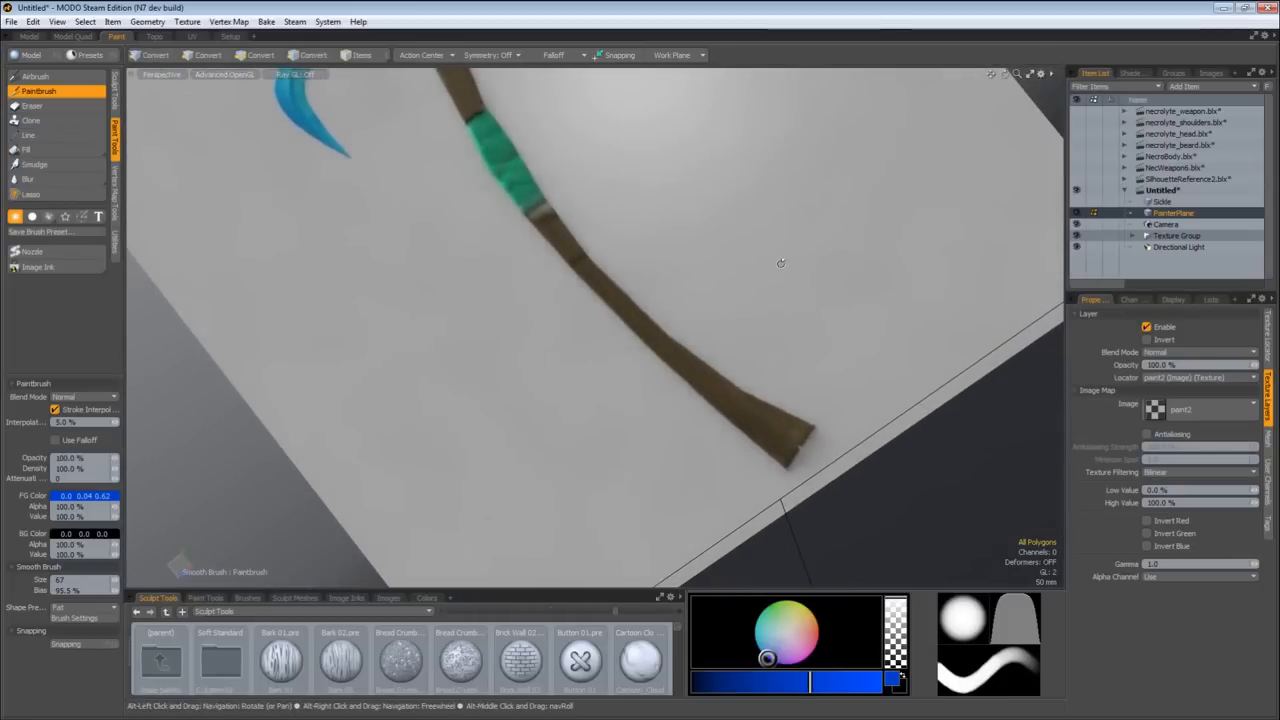
pyautogui.moveTo(716, 444)
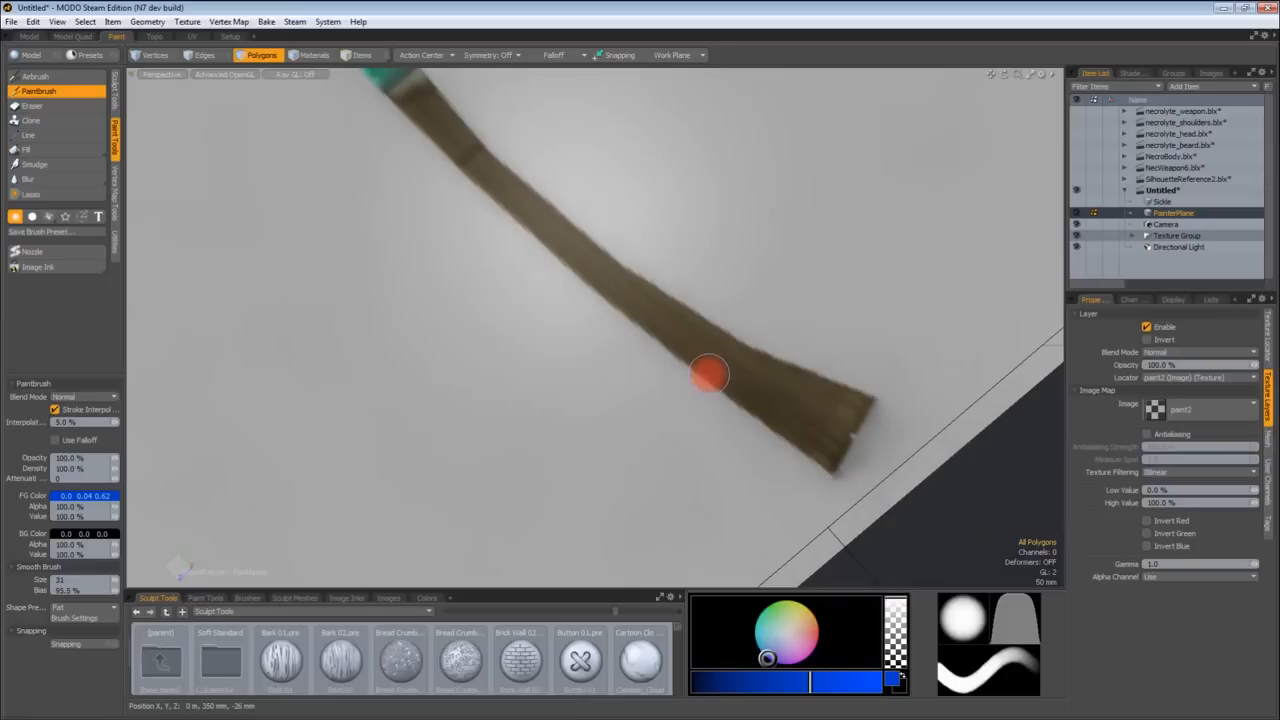
# Step: Pick a blue colour and paint strokes along the sickle handle and blade
pyautogui.click(1132, 72)
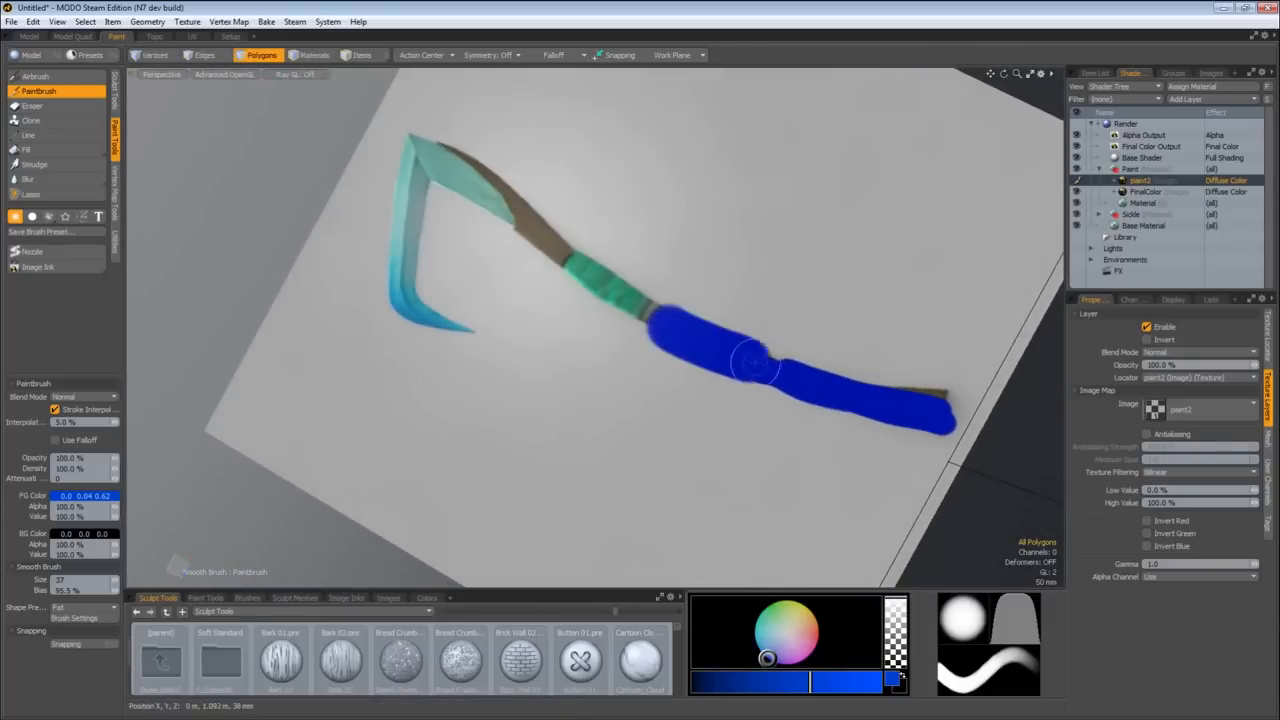
pyautogui.moveTo(760, 360); pyautogui.dragTo(440, 160)
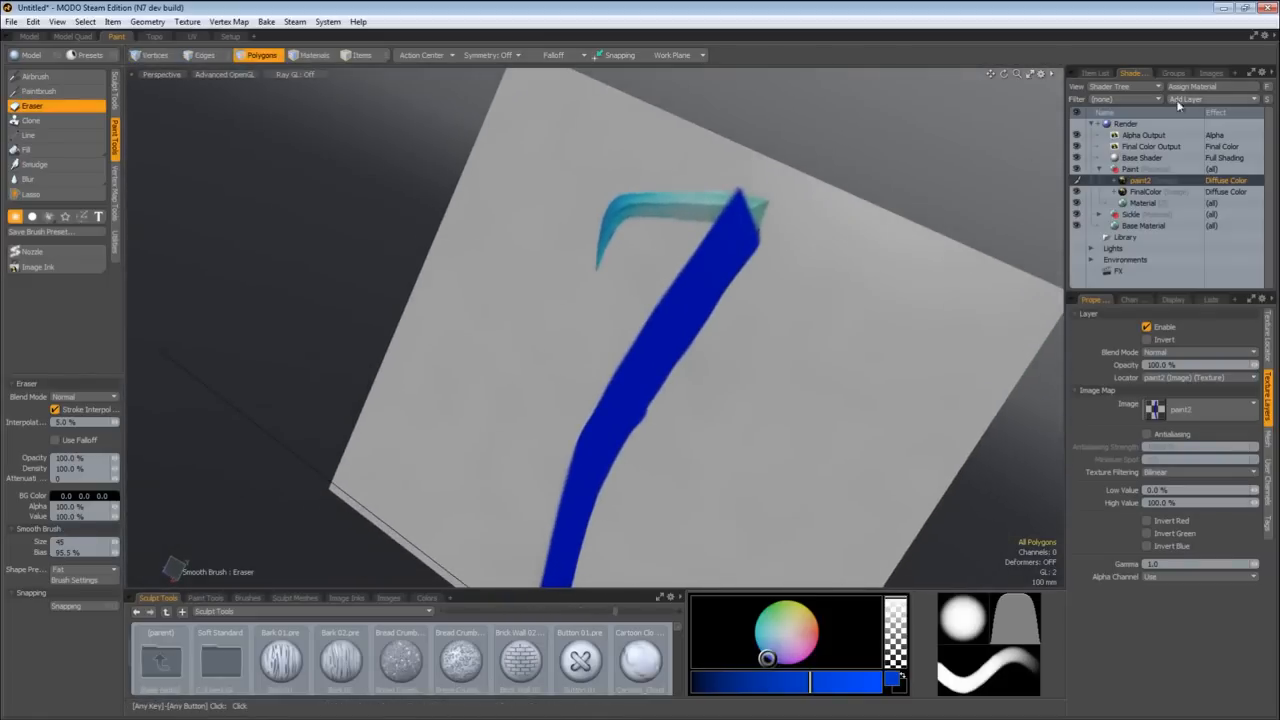
# Step: Add another blank image map layer and paint black strokes over the handle
pyautogui.click(1210, 98)
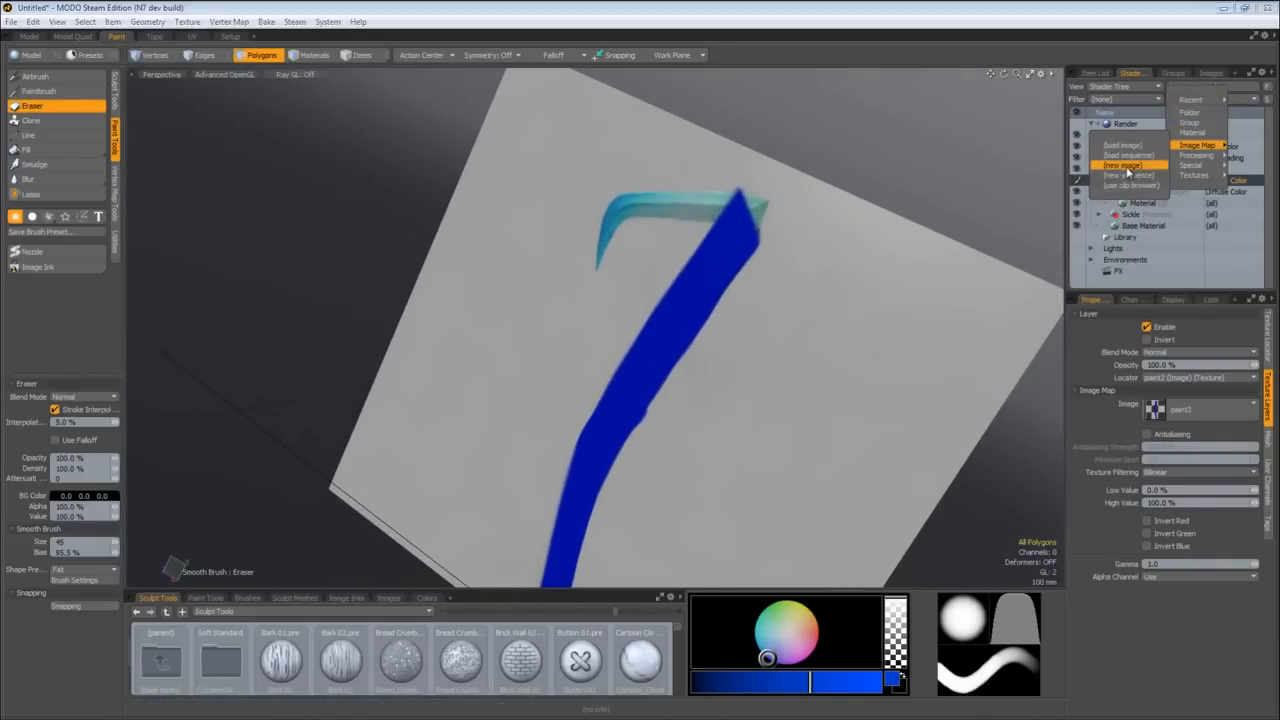
pyautogui.click(1124, 164)
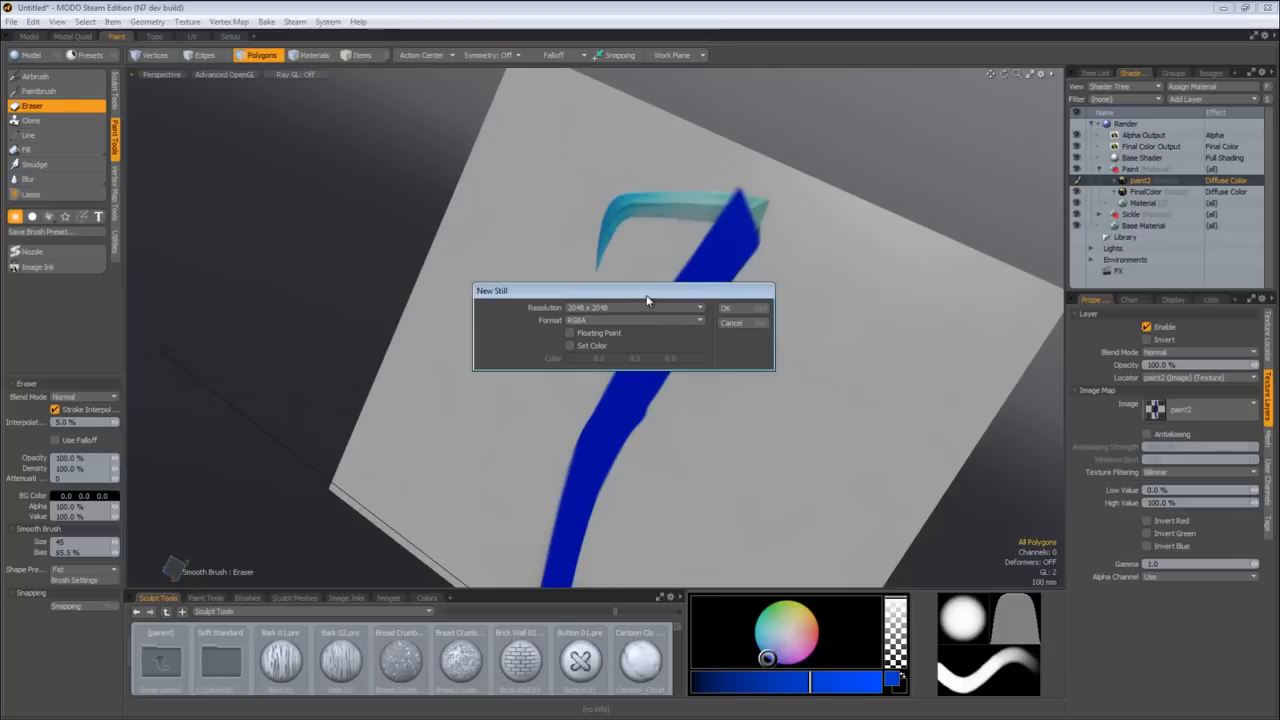
pyautogui.click(726, 308)
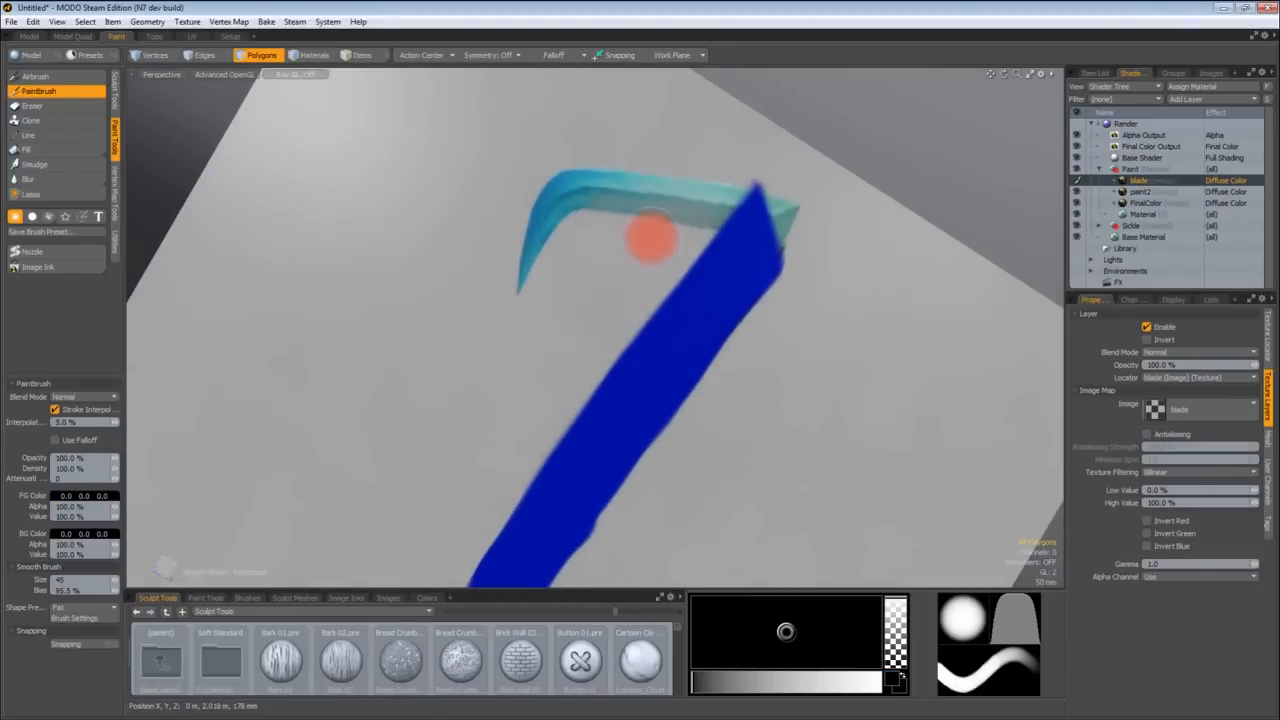
pyautogui.moveTo(650, 236); pyautogui.dragTo(690, 208)
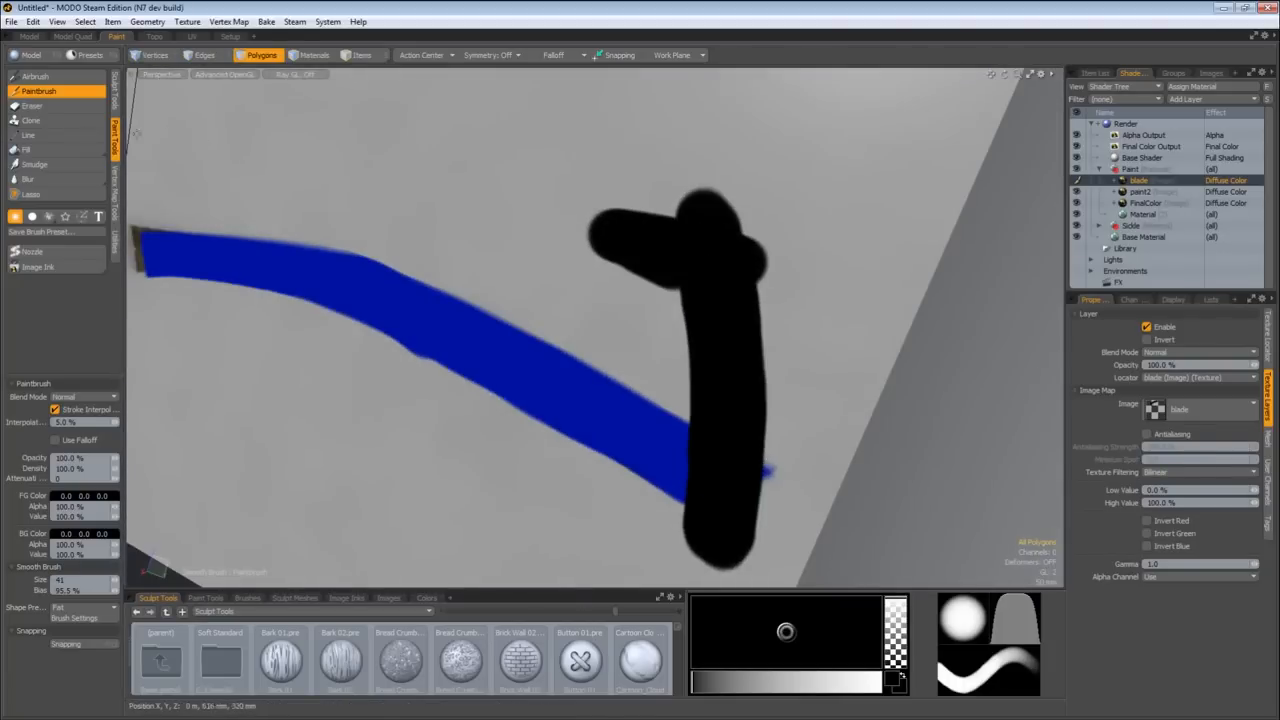
# Step: Erase stray paint and select the final colour paint layer in the Shader Tree
pyautogui.click(32, 104)
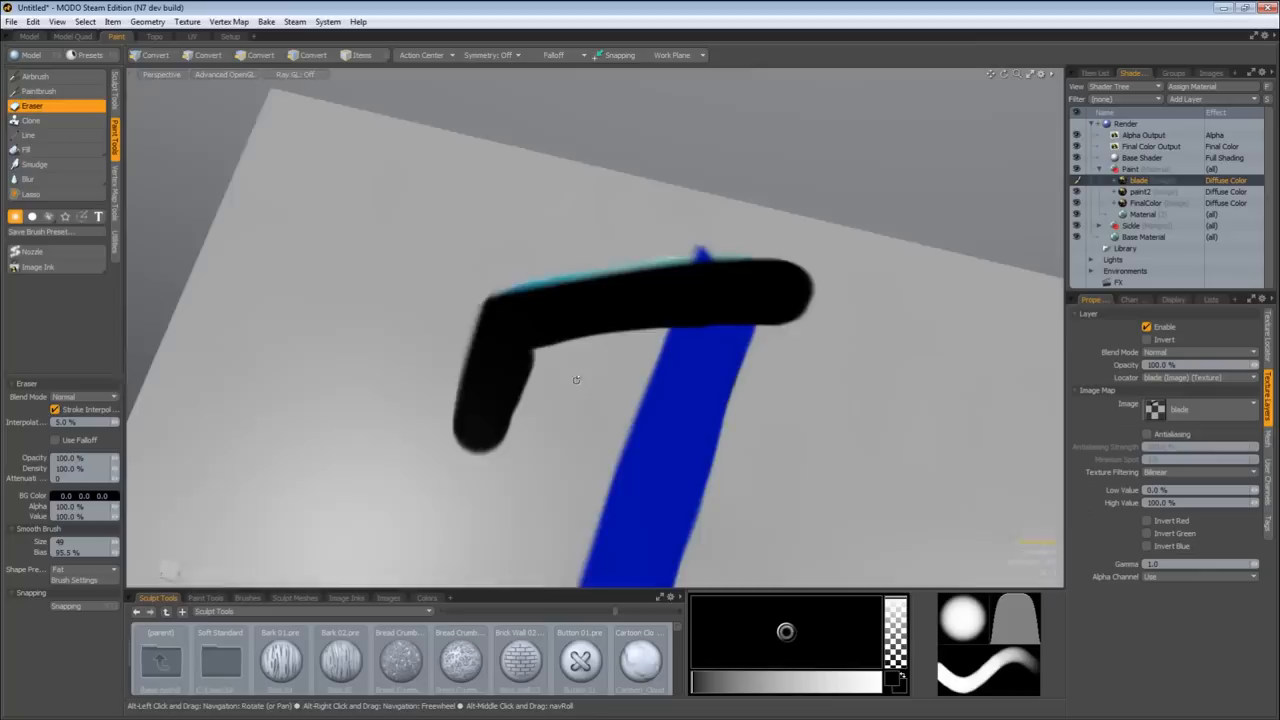
pyautogui.click(260, 56)
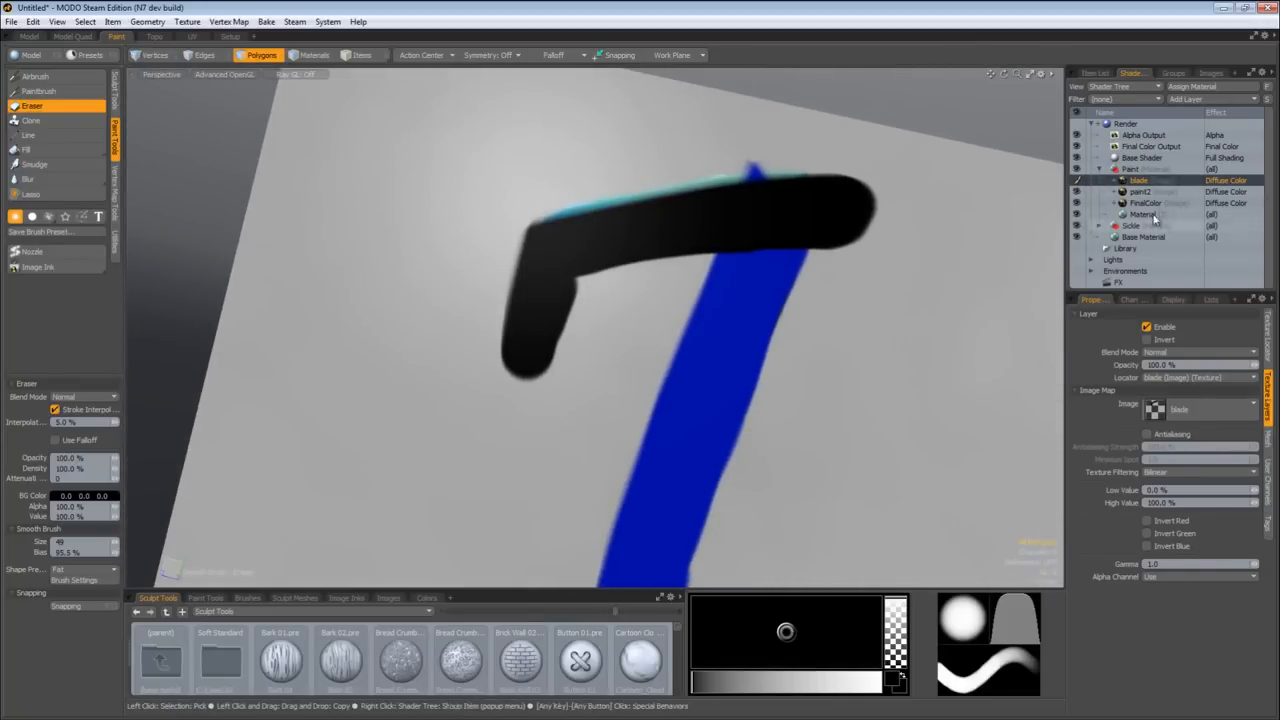
pyautogui.click(1140, 192)
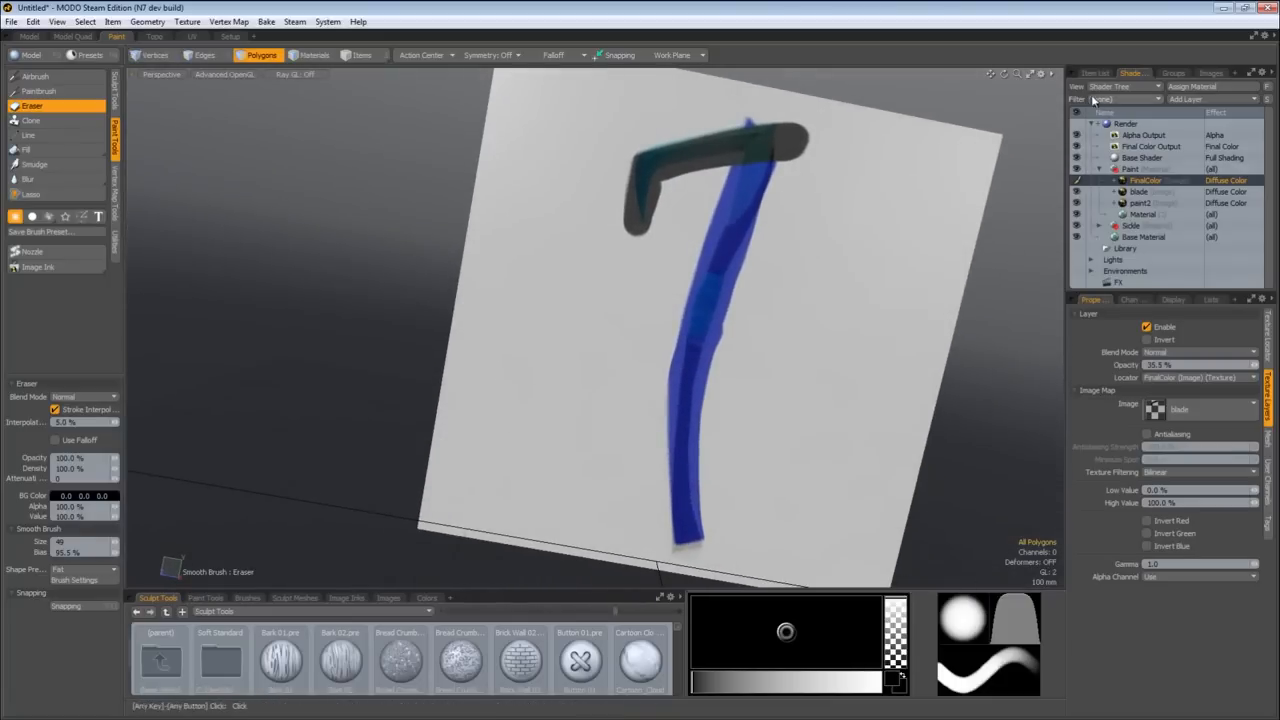
# Step: Switch to the finished NecWeapon sickle scene and show its blue concept paint layers
pyautogui.click(1092, 72)
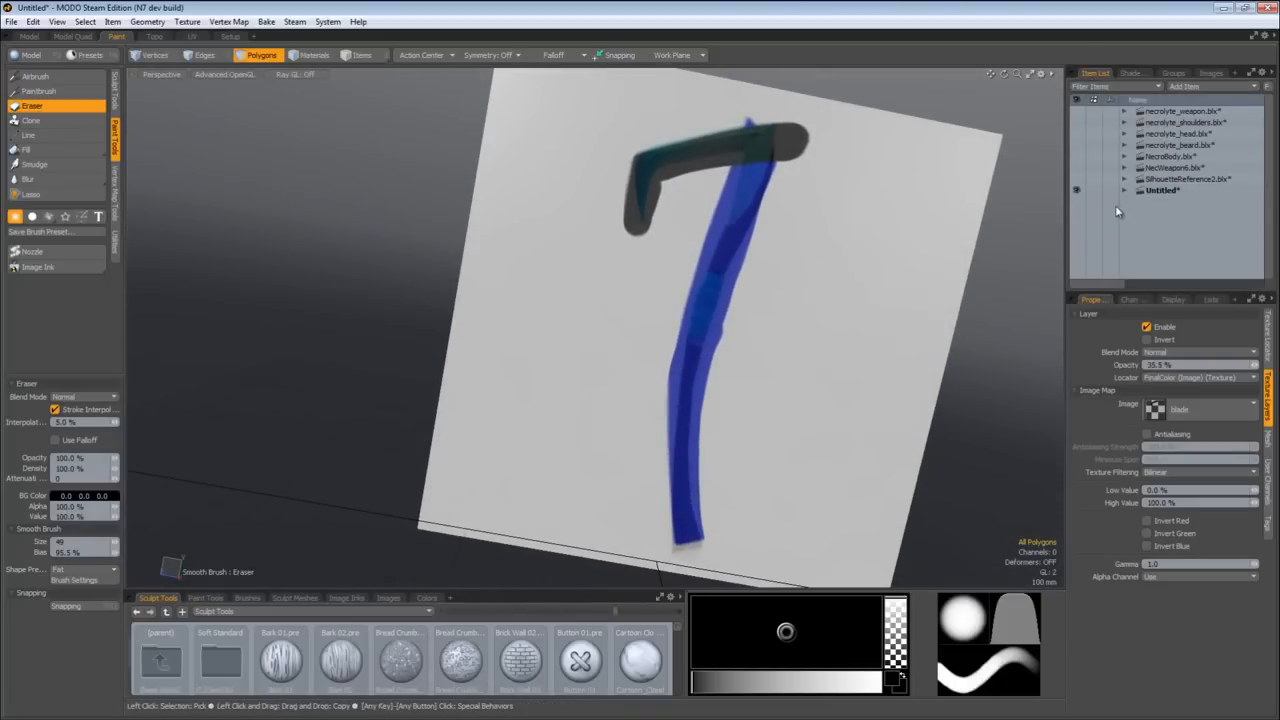
pyautogui.click(1176, 168)
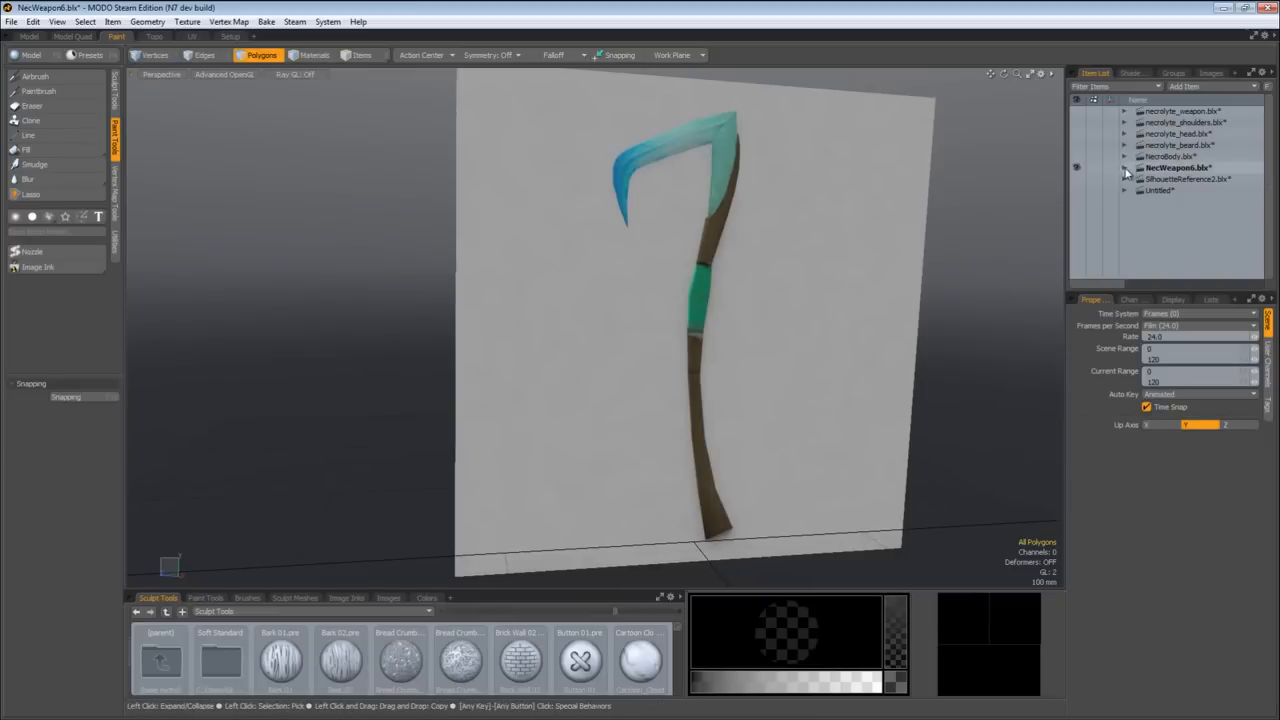
pyautogui.click(1132, 72)
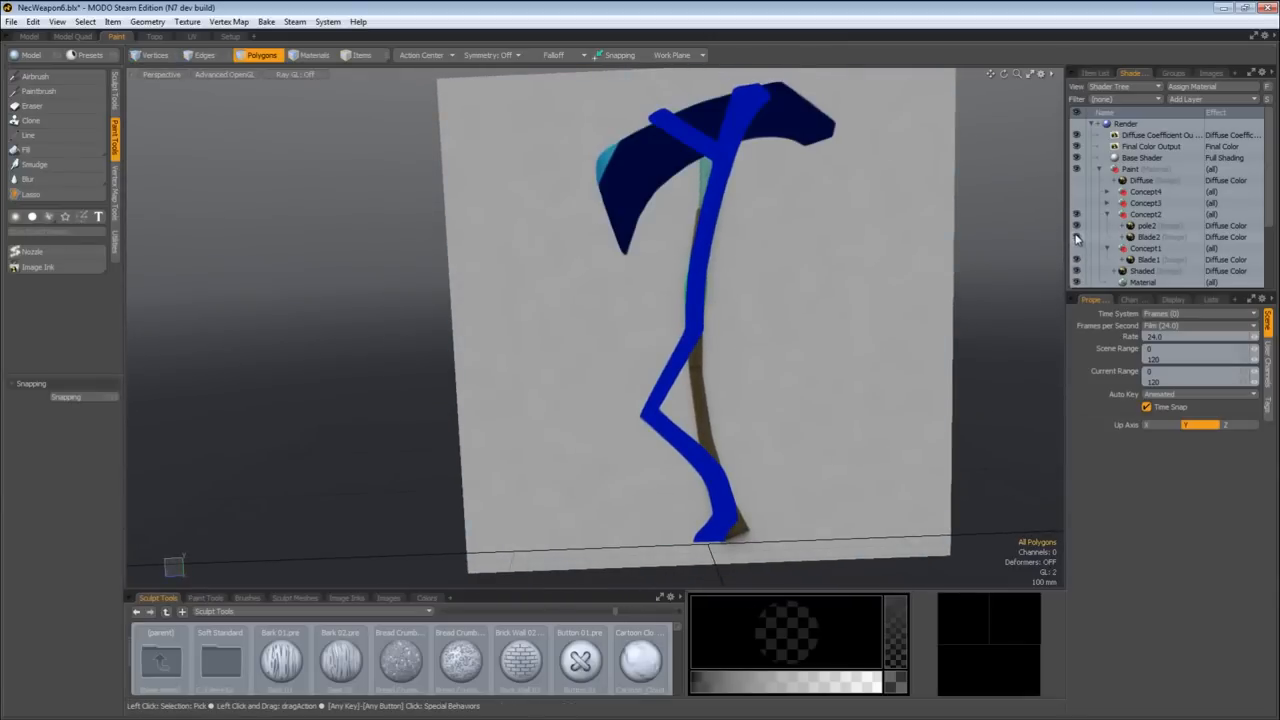
pyautogui.click(1078, 214)
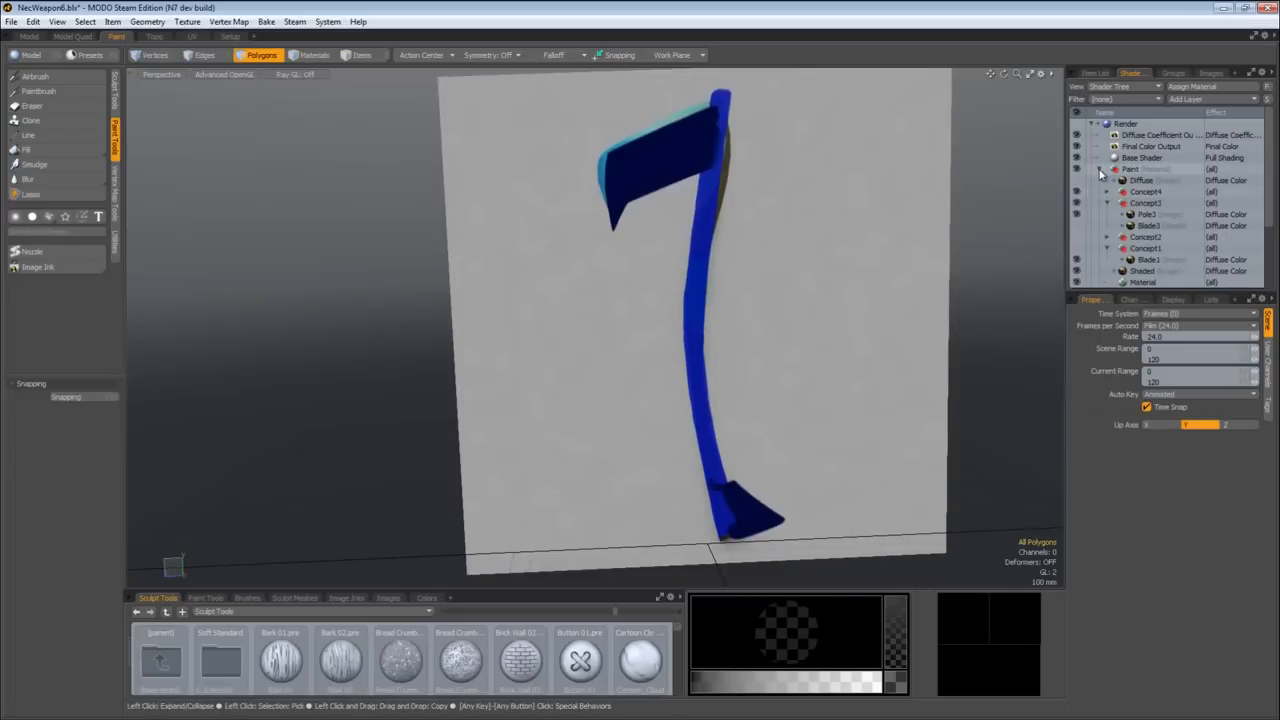
# Step: Collapse the paint layer list and switch to the sword silhouette reference scene
pyautogui.click(1098, 168)
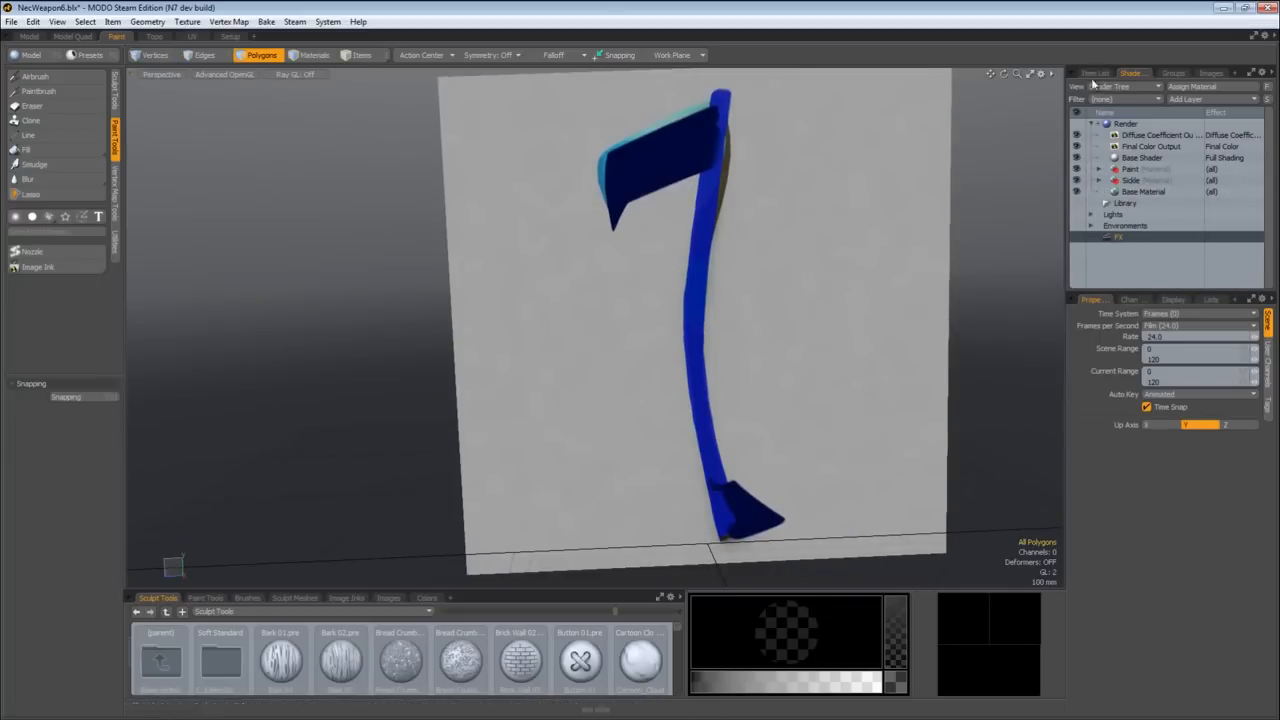
pyautogui.click(1092, 72)
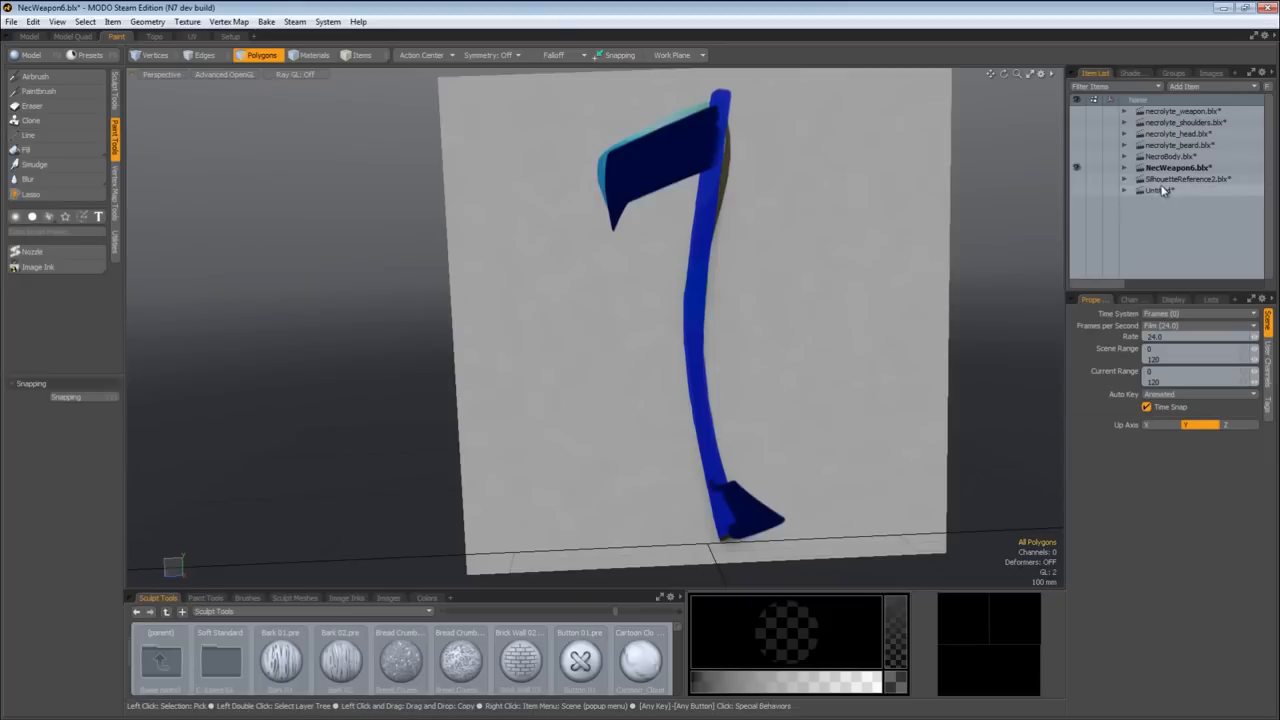
pyautogui.click(1190, 180)
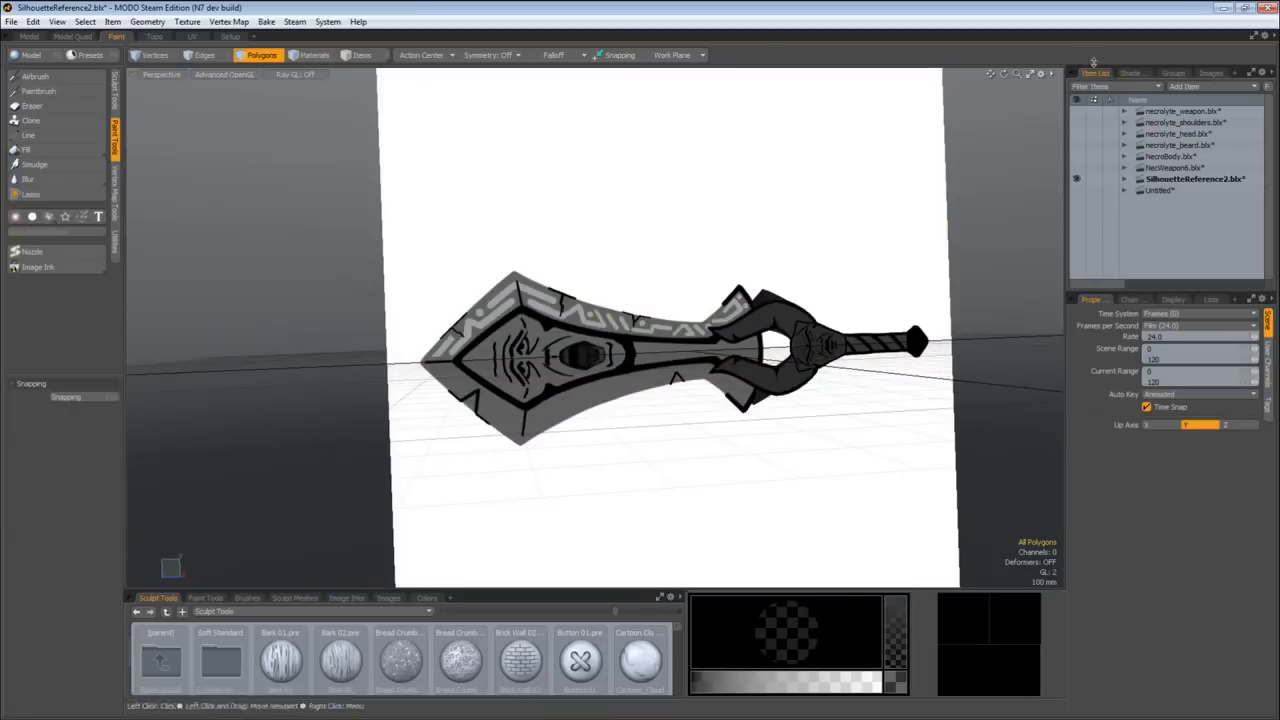
# Step: Expand the sword's layered material groups in the Shader Tree and bring up viewport display options
pyautogui.click(1132, 72)
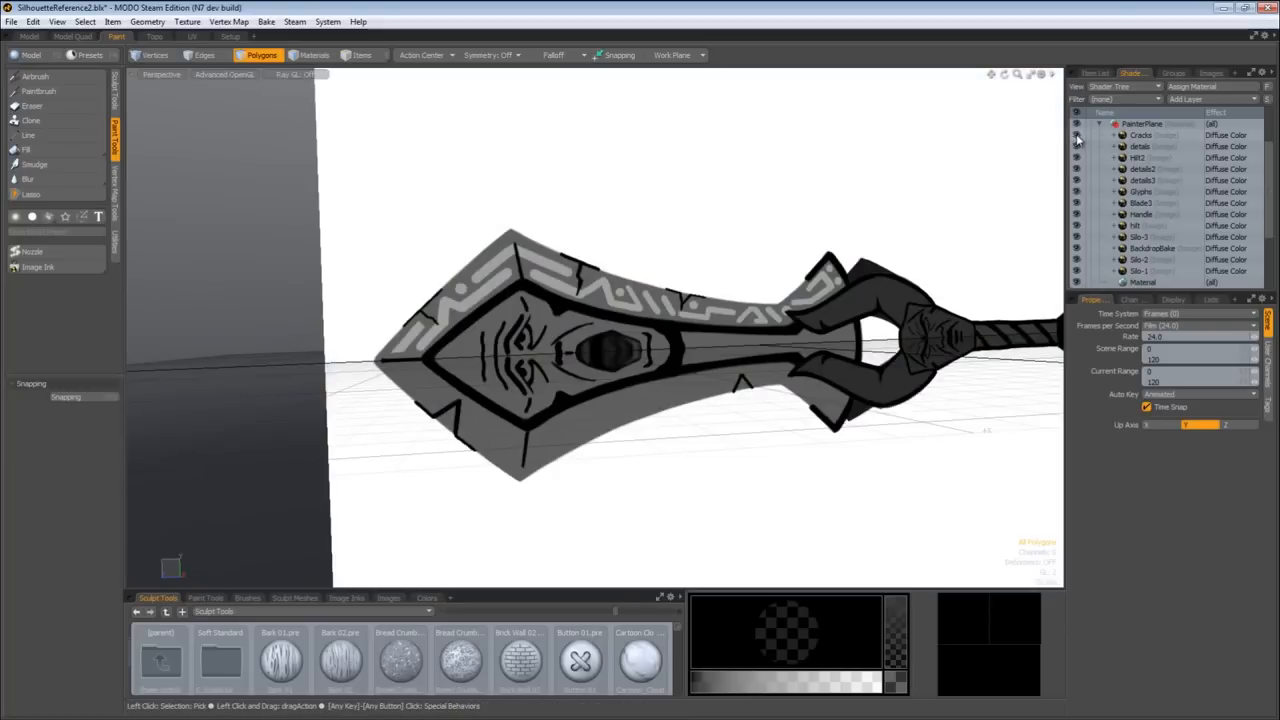
pyautogui.click(1076, 124)
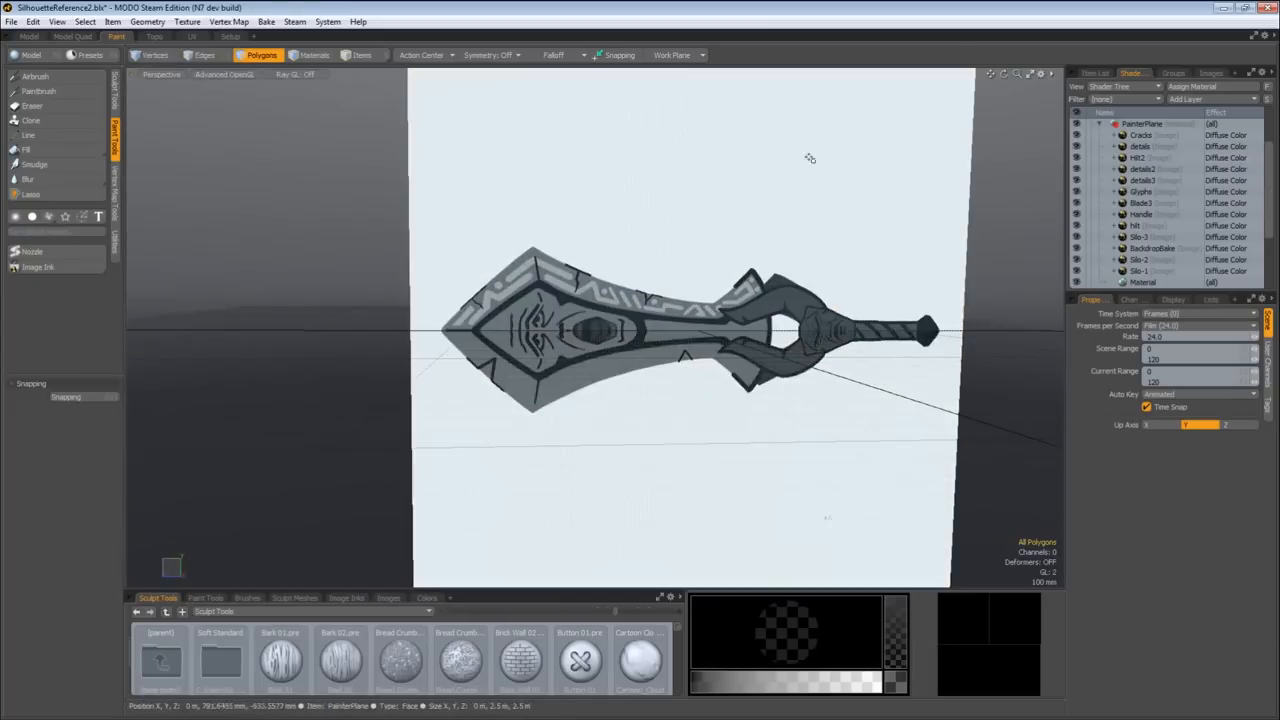
pyautogui.click(154, 36)
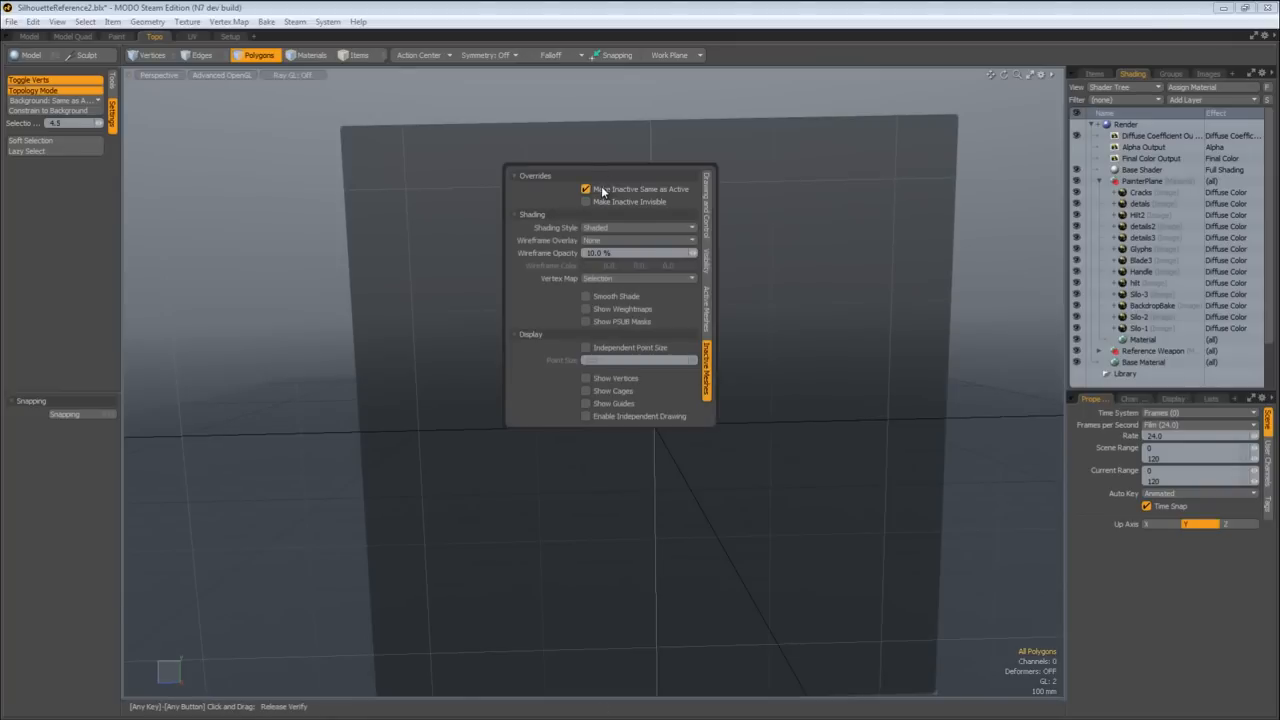
# Step: Enable Inactive Same as Active so the sword silhouette draws dark on the grey plane
pyautogui.click(1094, 72)
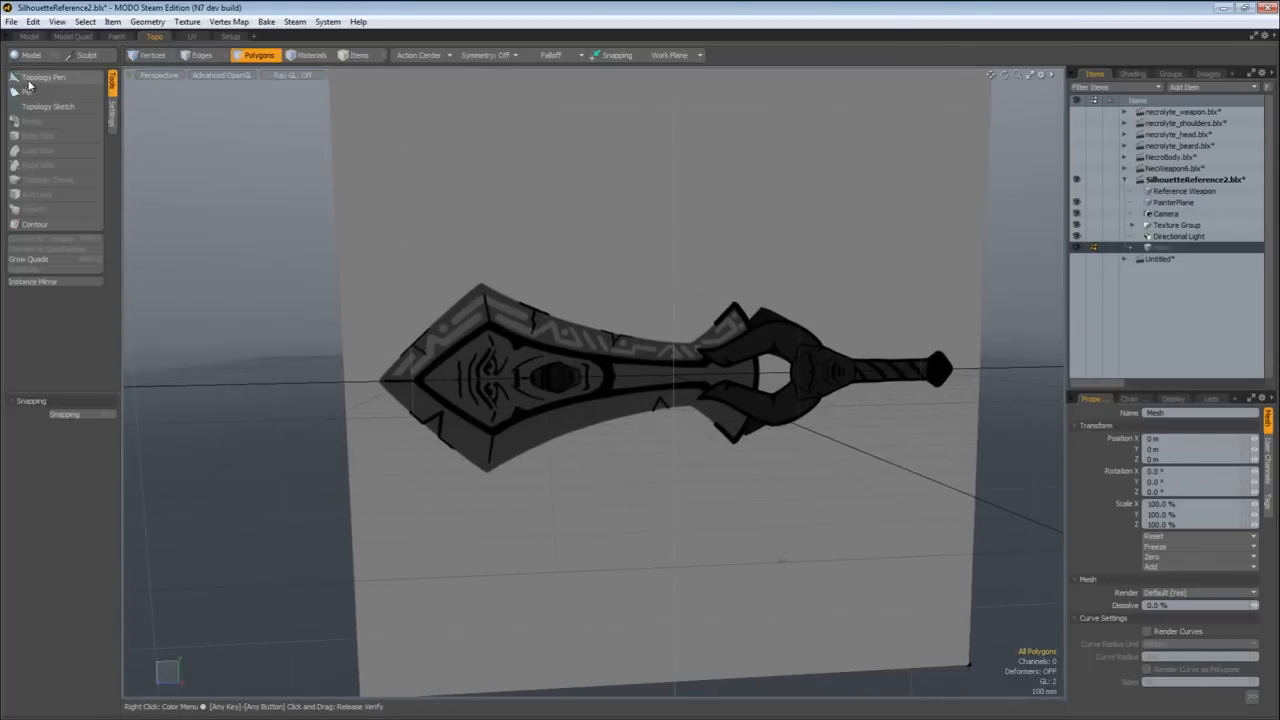
pyautogui.click(44, 76)
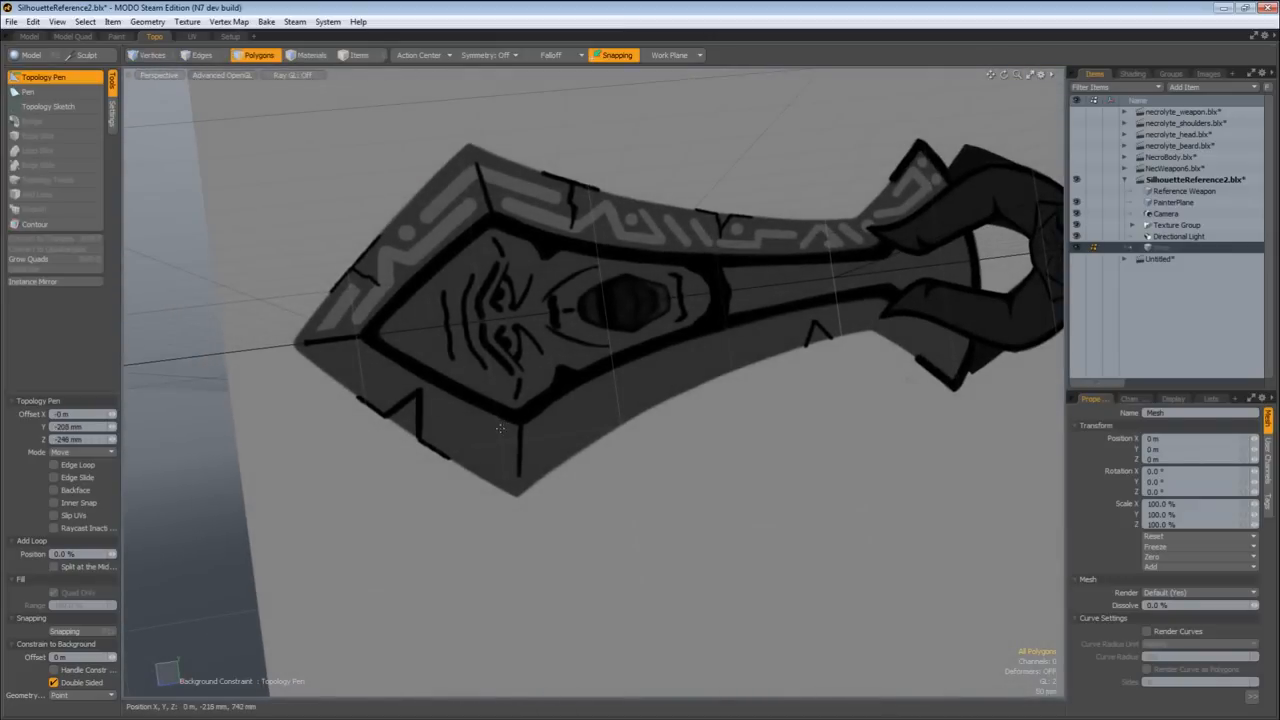
pyautogui.moveTo(500, 428); pyautogui.dragTo(516, 504)
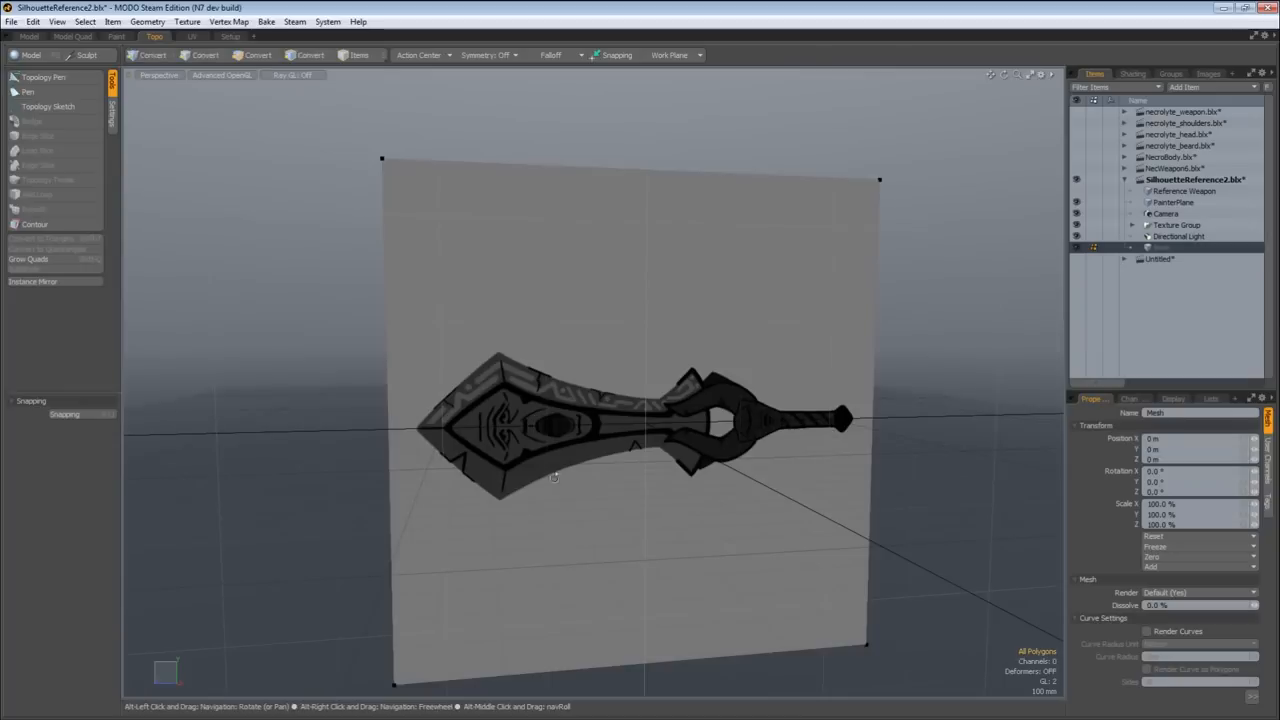
pyautogui.click(258, 56)
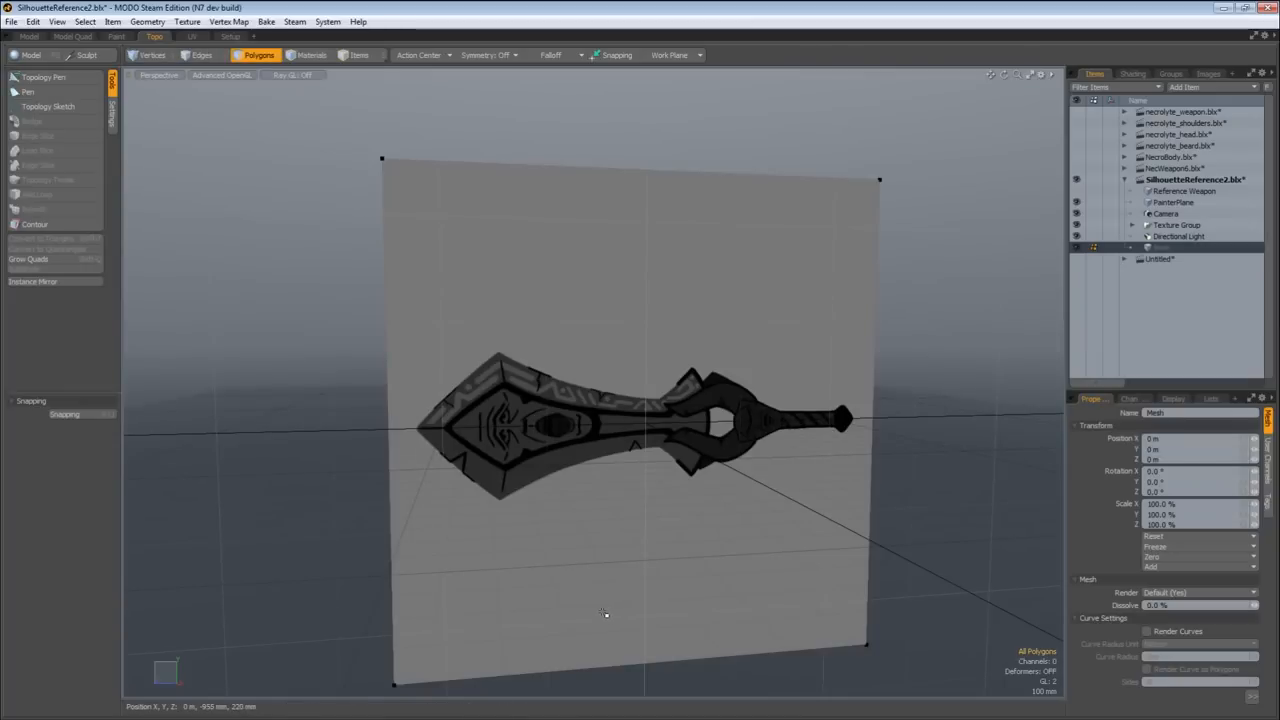
pyautogui.moveTo(444, 564)
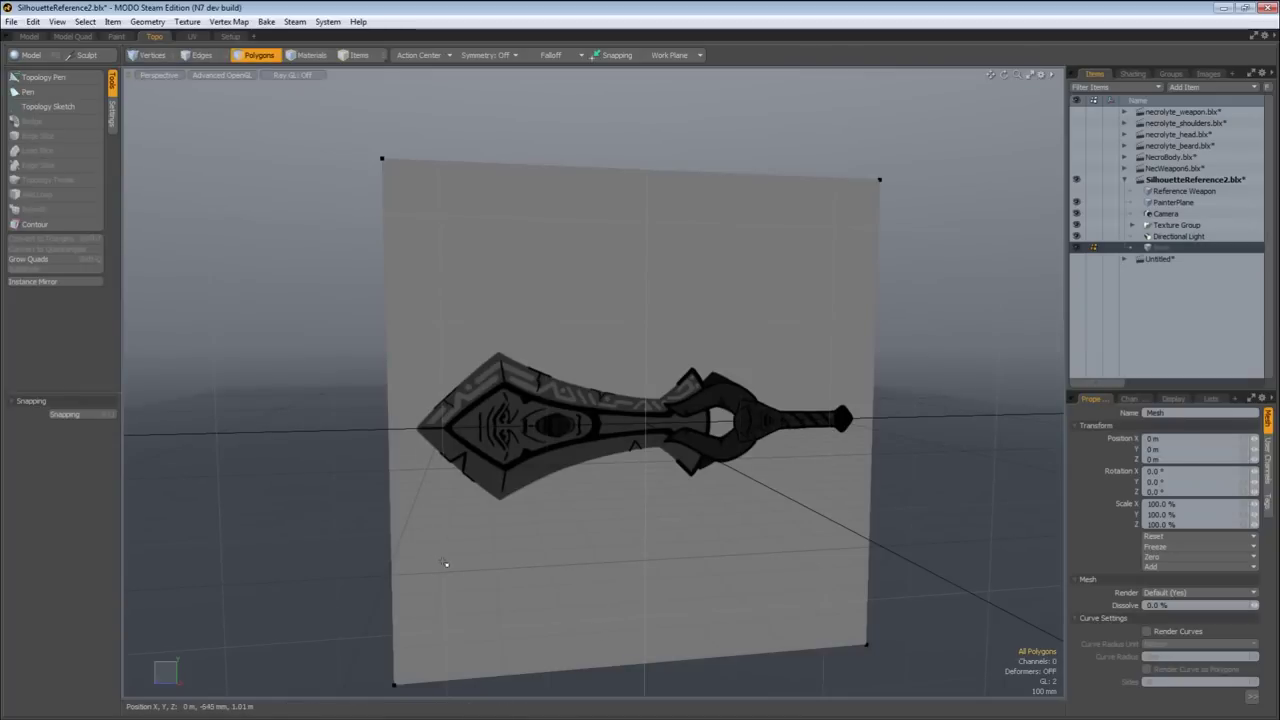
pyautogui.moveTo(470, 528)
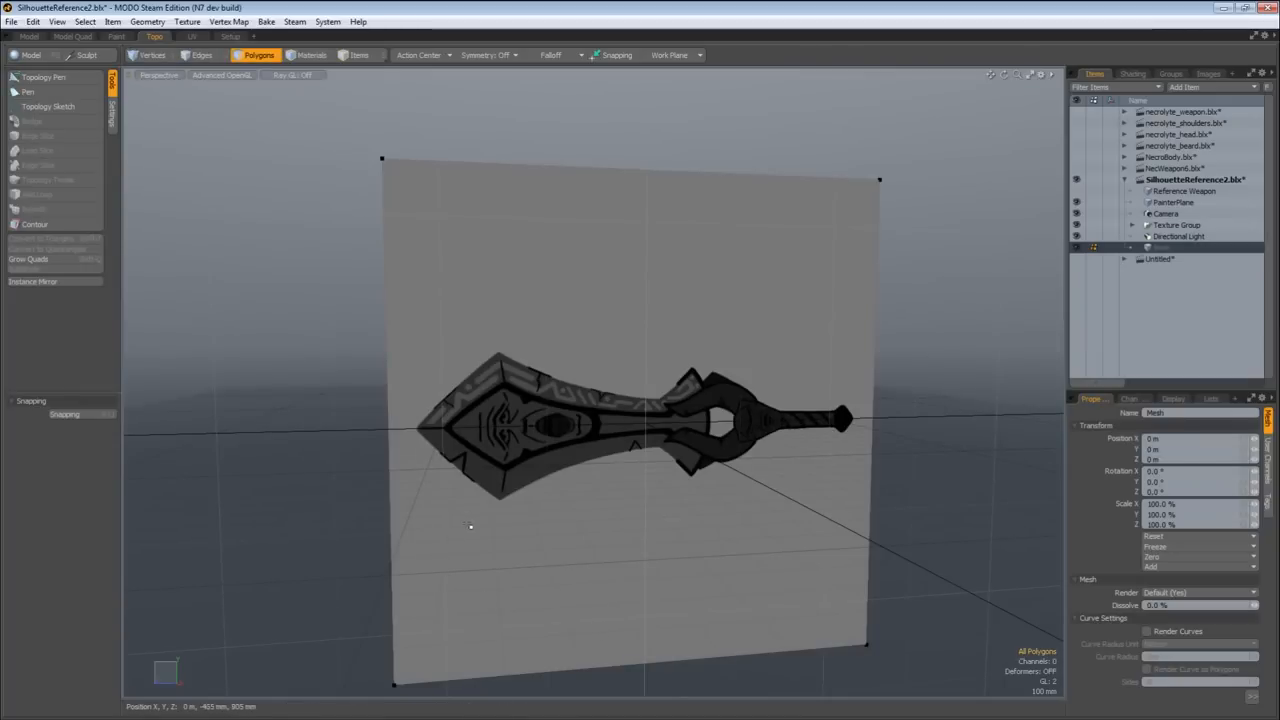